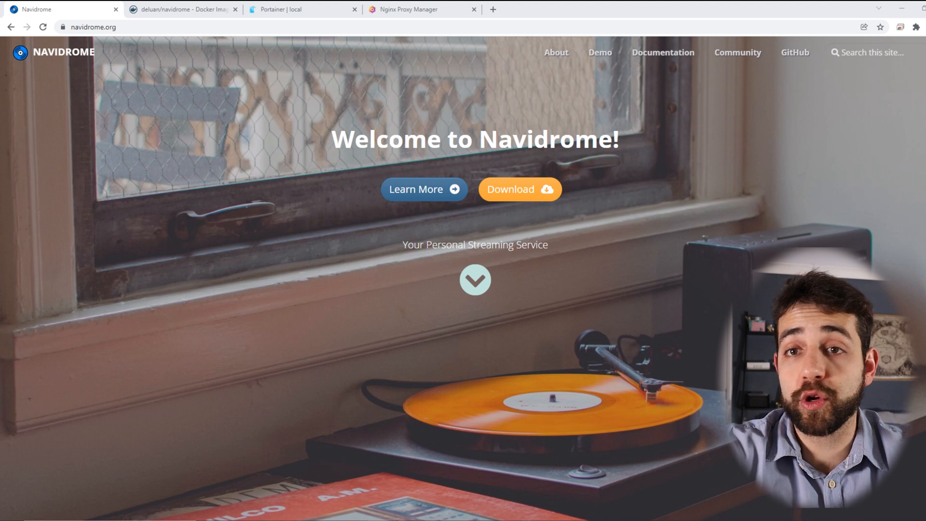
Scroll the navidrome.org homepage down past the intro banner to the features grid
{"action": "scroll", "scroll_direction": "down", "scroll_amount": 3}
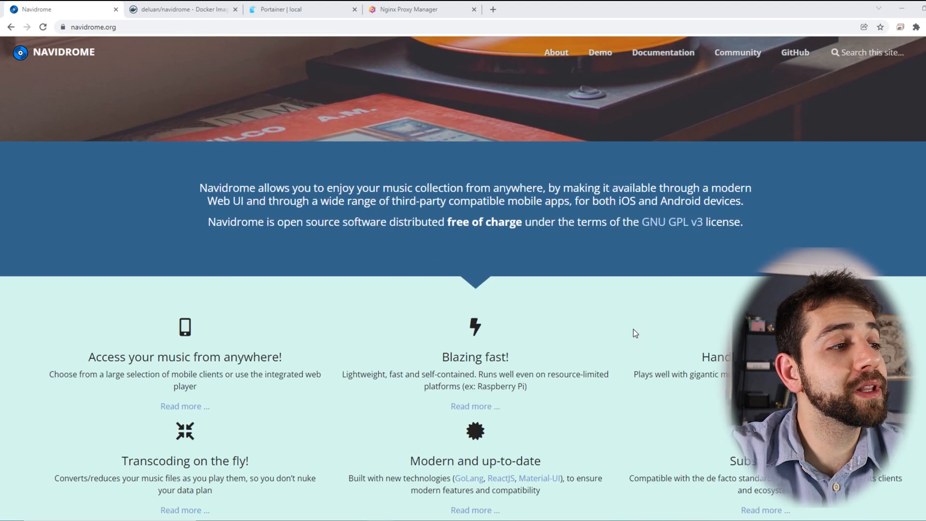
{"action": "scroll", "scroll_direction": "down", "scroll_amount": 3}
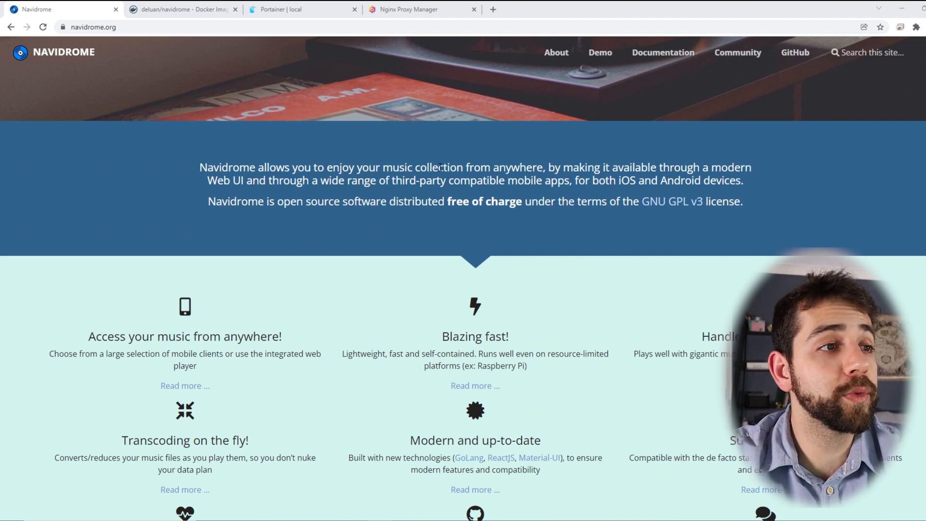
{"action": "mouse_move", "coordinate": [759, 195]}
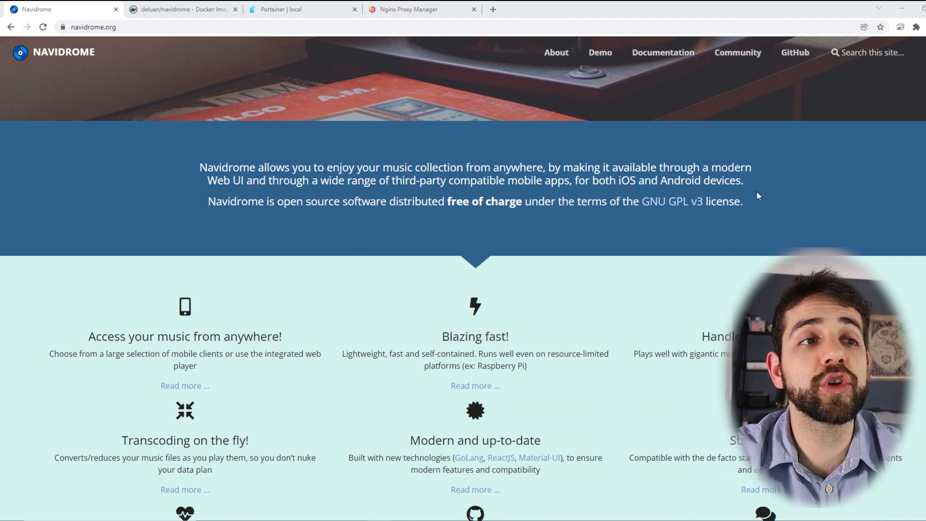
{"action": "scroll", "scroll_direction": "down", "scroll_amount": 3}
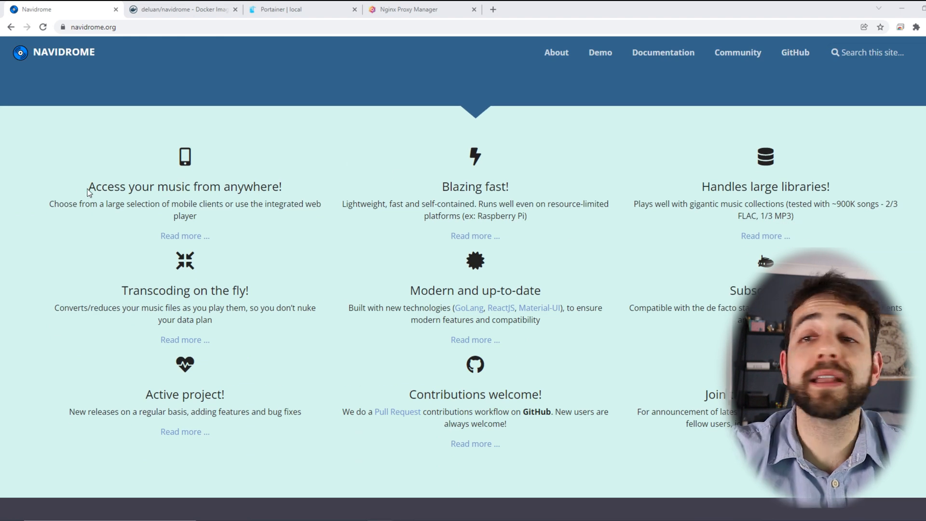
{"action": "mouse_move", "coordinate": [280, 264]}
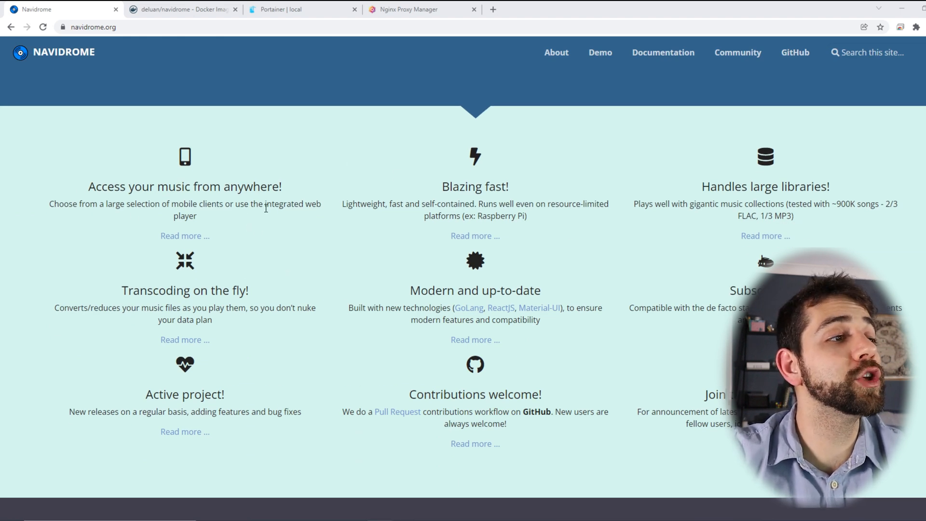
{"action": "mouse_move", "coordinate": [149, 228]}
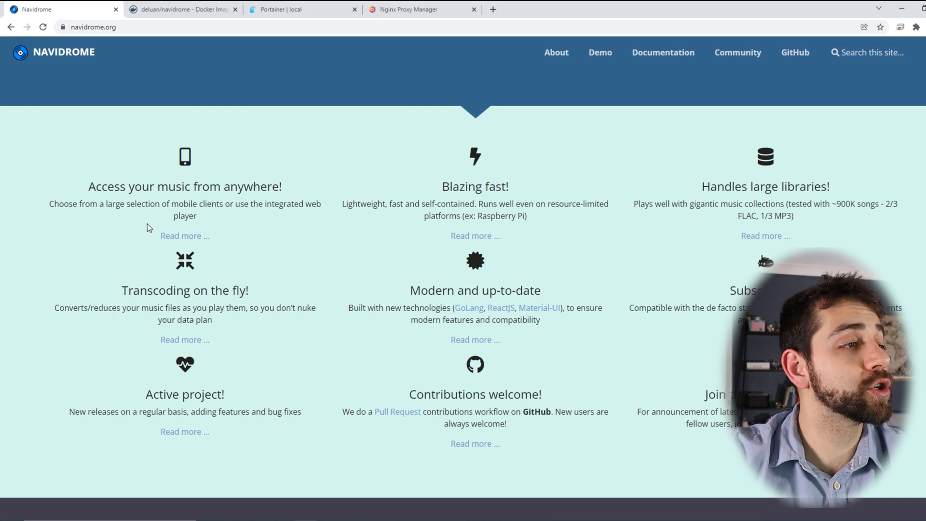
{"action": "left_click", "coordinate": [662, 52]}
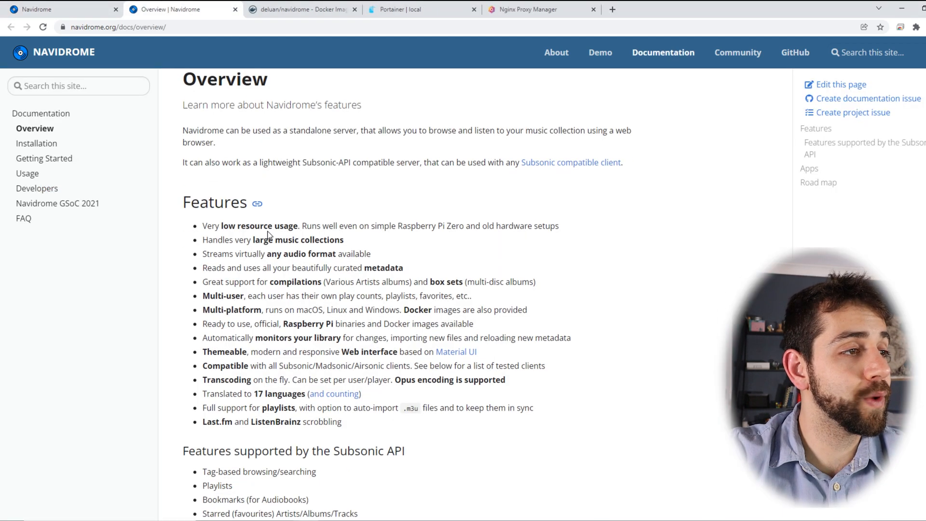
{"action": "scroll", "scroll_direction": "down", "scroll_amount": 3}
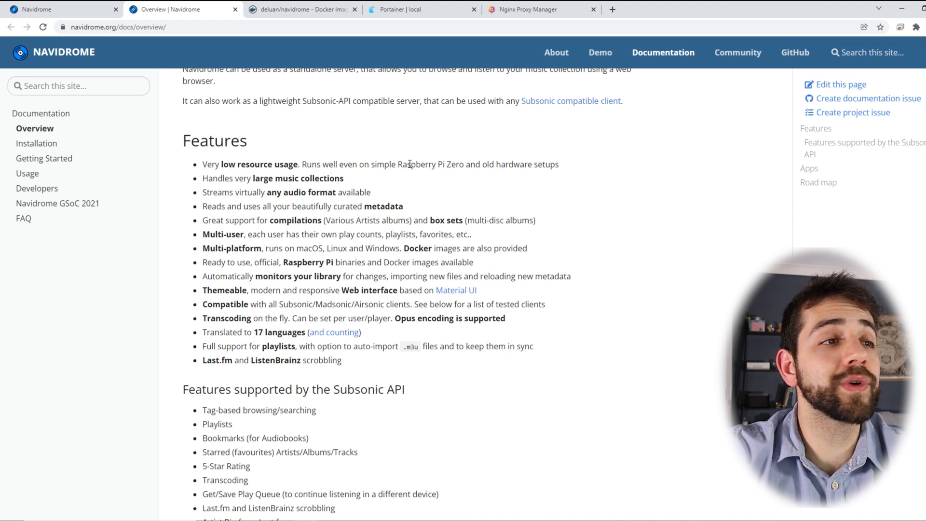
{"action": "scroll", "scroll_direction": "down", "scroll_amount": 3}
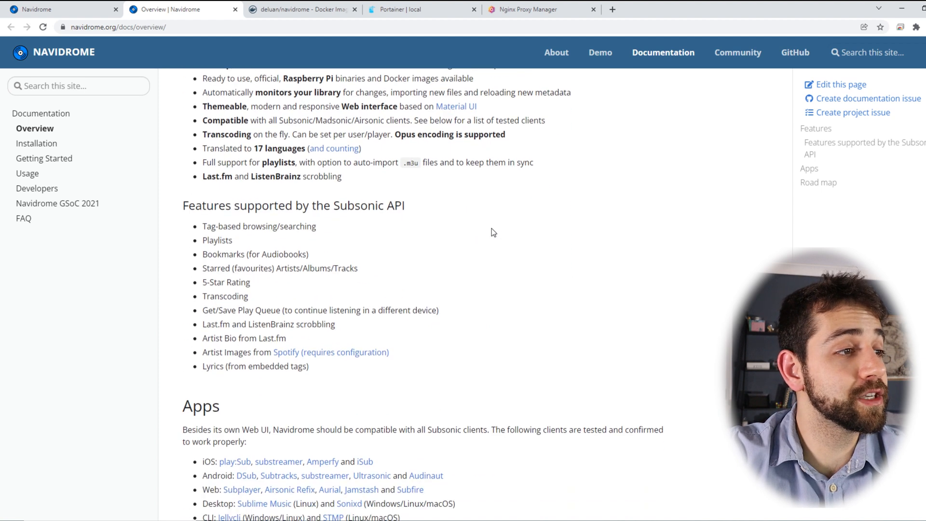
{"action": "scroll", "scroll_direction": "down", "scroll_amount": 3}
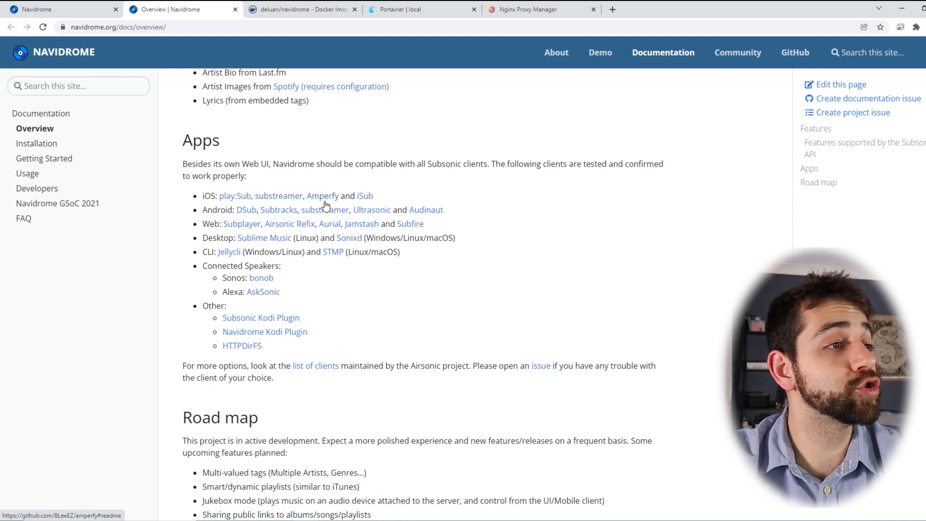
{"action": "mouse_move", "coordinate": [378, 264]}
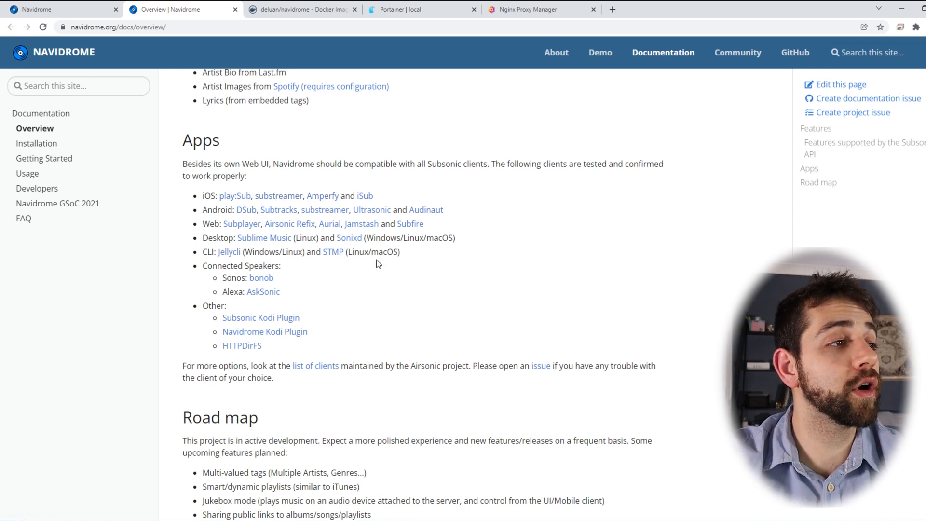
{"action": "mouse_move", "coordinate": [248, 231]}
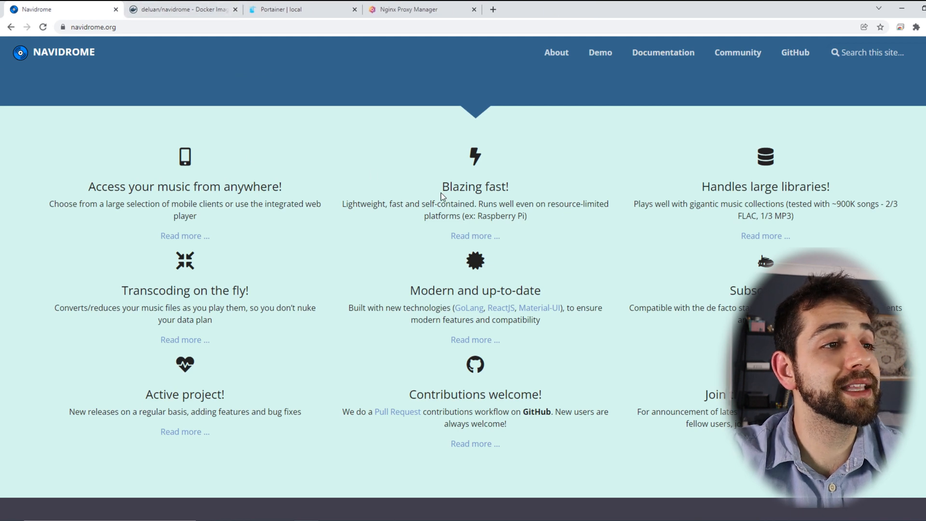
{"action": "left_click_drag", "start_coordinate": [664, 204], "coordinate": [829, 204]}
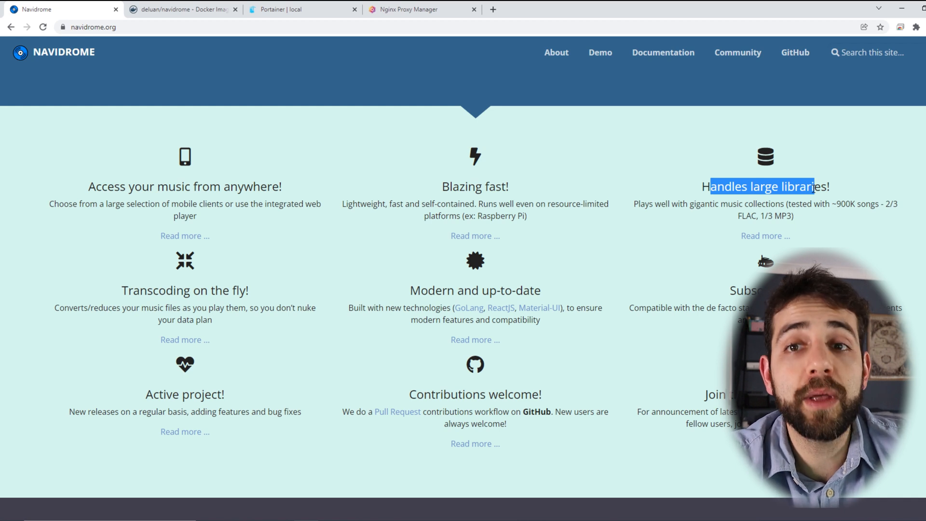
{"action": "mouse_move", "coordinate": [317, 407]}
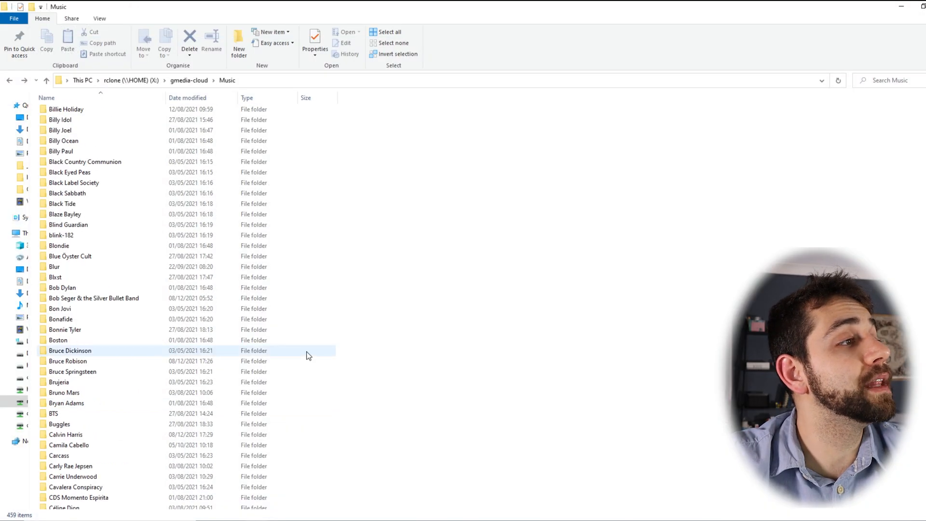
Scroll through the Music folder and show its Properties: 1.40 TB, 74,334 files, 6,083 folders
{"action": "scroll", "scroll_direction": "down", "scroll_amount": 3}
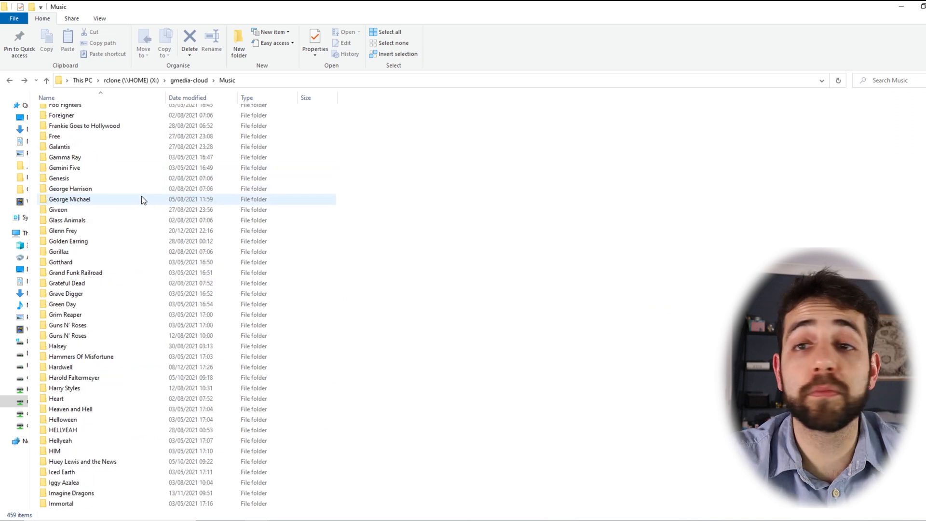
{"action": "scroll", "scroll_direction": "down", "scroll_amount": 3}
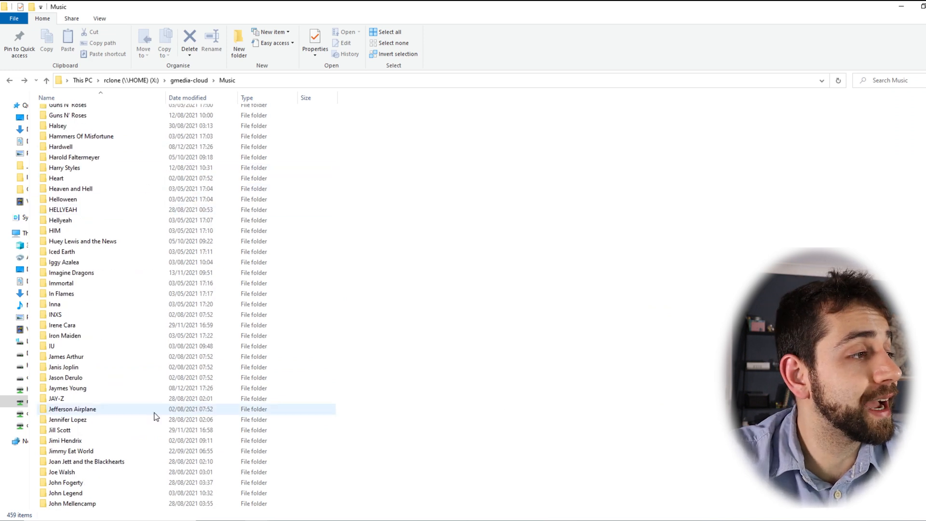
{"action": "left_click", "coordinate": [314, 42]}
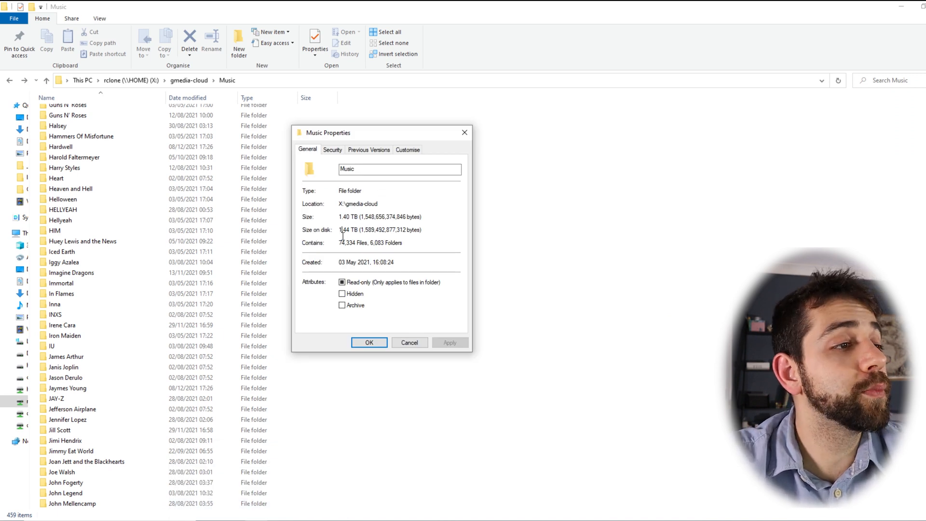
{"action": "mouse_move", "coordinate": [373, 260]}
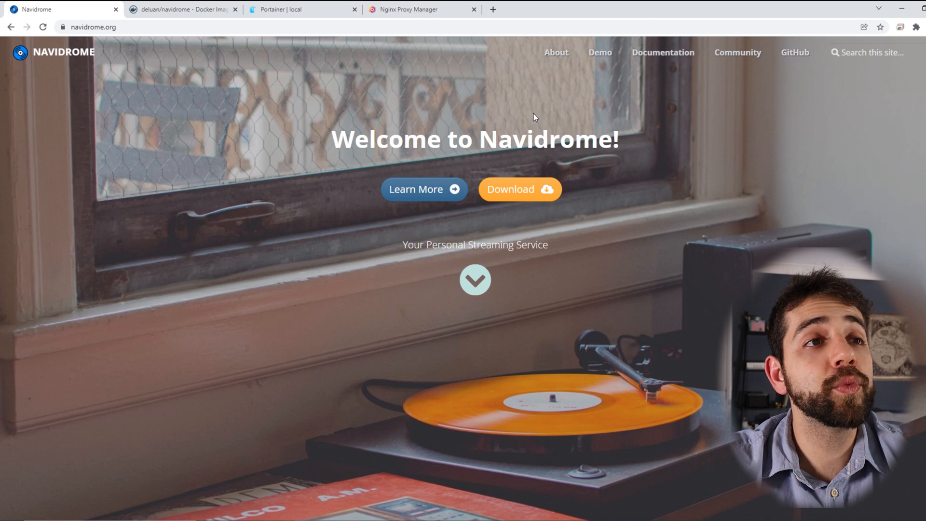
Show the Live Demo page and highlight the demo server configuration and its $2/month cost
{"action": "left_click", "coordinate": [599, 52]}
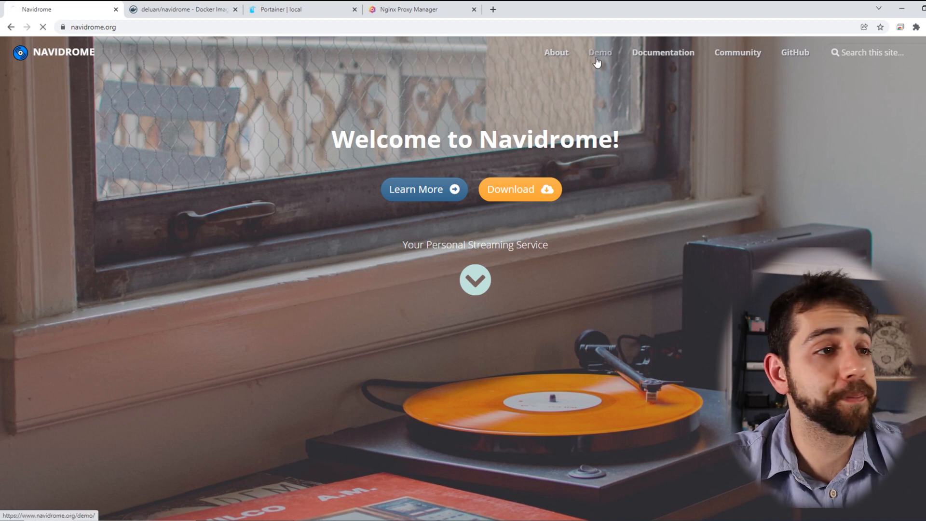
{"action": "left_click", "coordinate": [599, 52]}
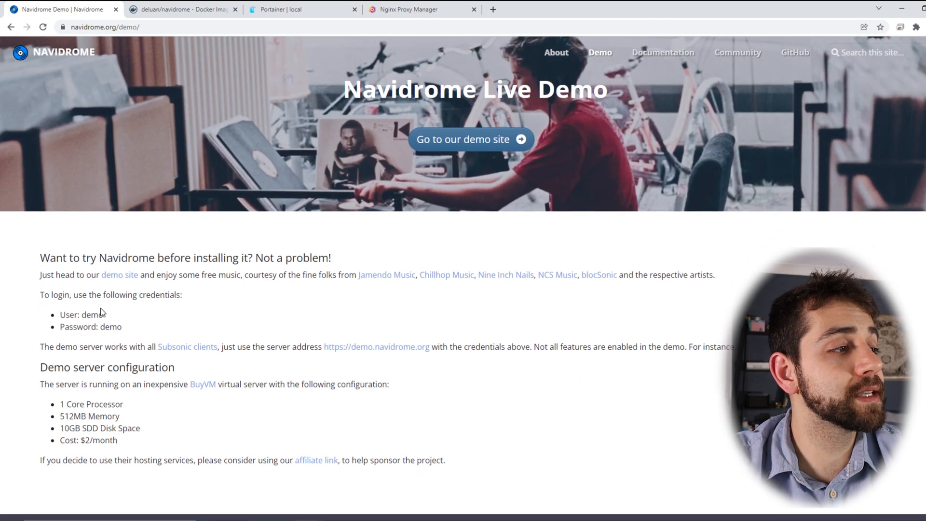
{"action": "double_click", "coordinate": [110, 327]}
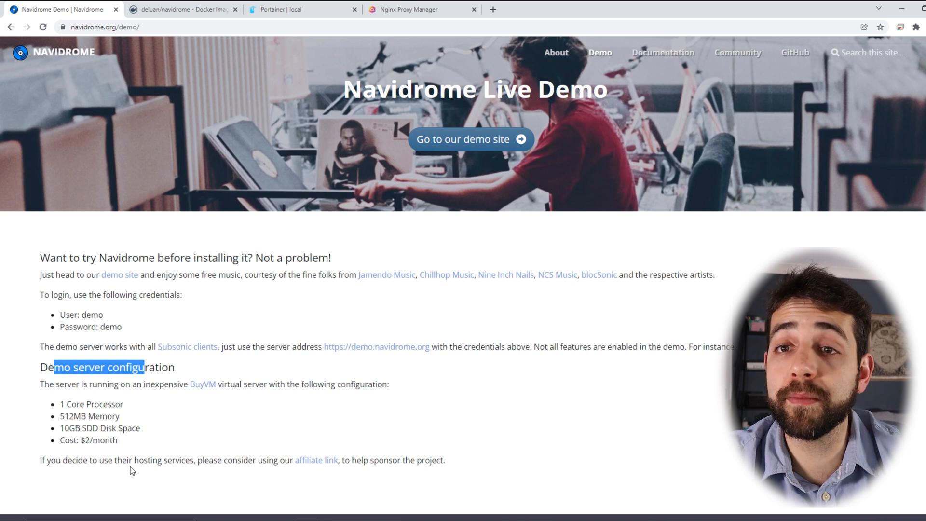
{"action": "mouse_move", "coordinate": [117, 471]}
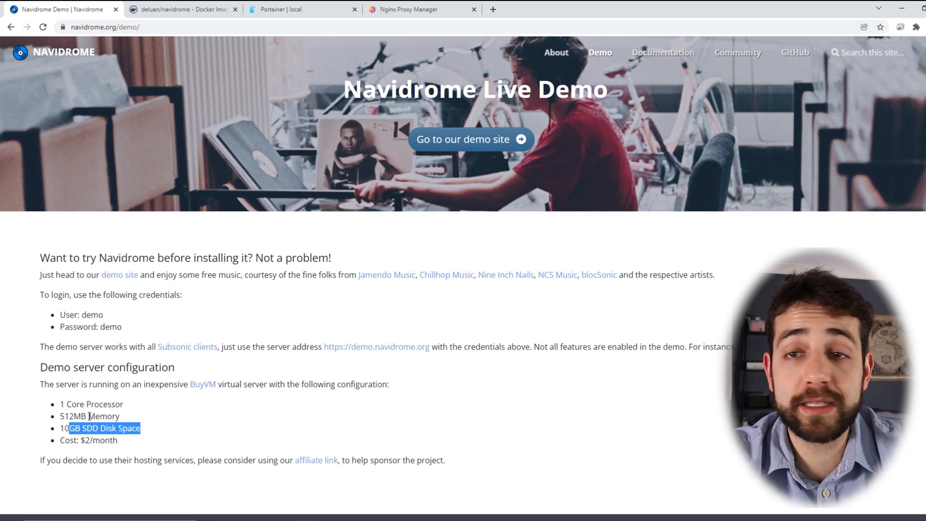
{"action": "left_click_drag", "start_coordinate": [87, 427], "coordinate": [142, 440]}
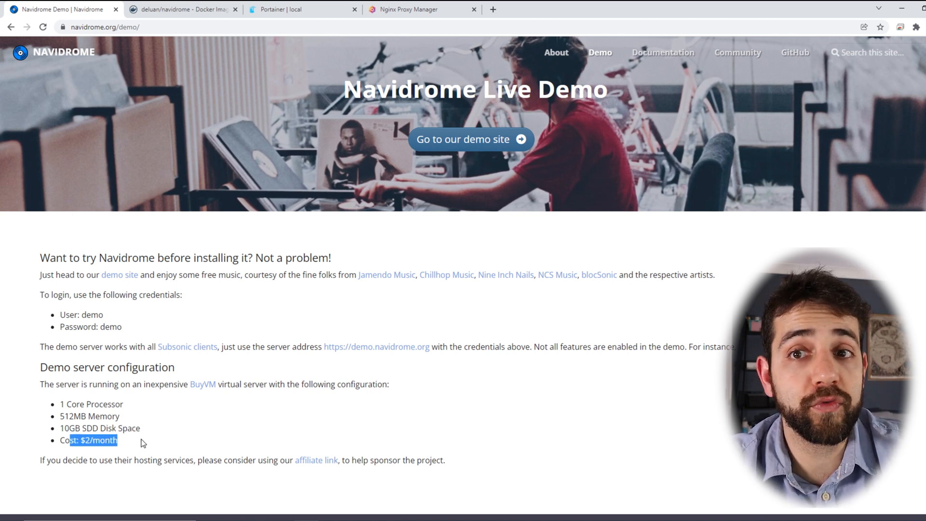
{"action": "mouse_move", "coordinate": [514, 231]}
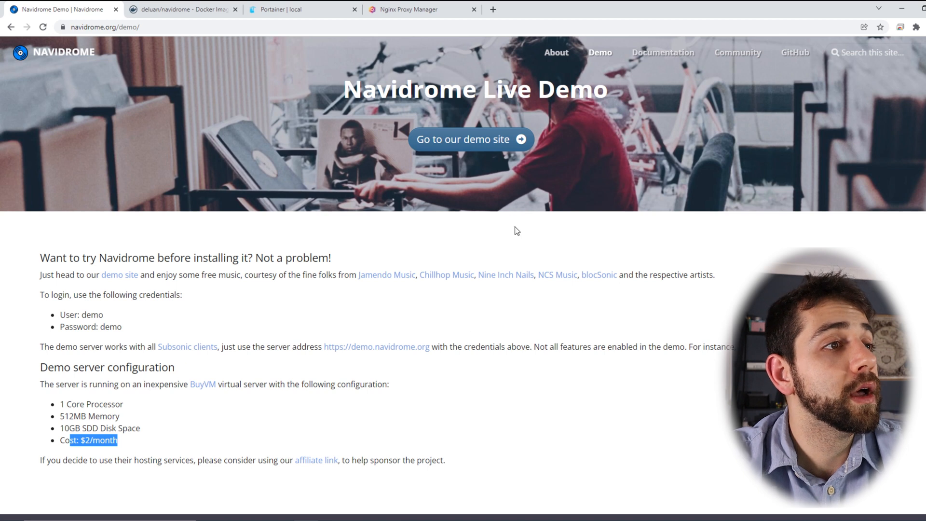
{"action": "mouse_move", "coordinate": [462, 139]}
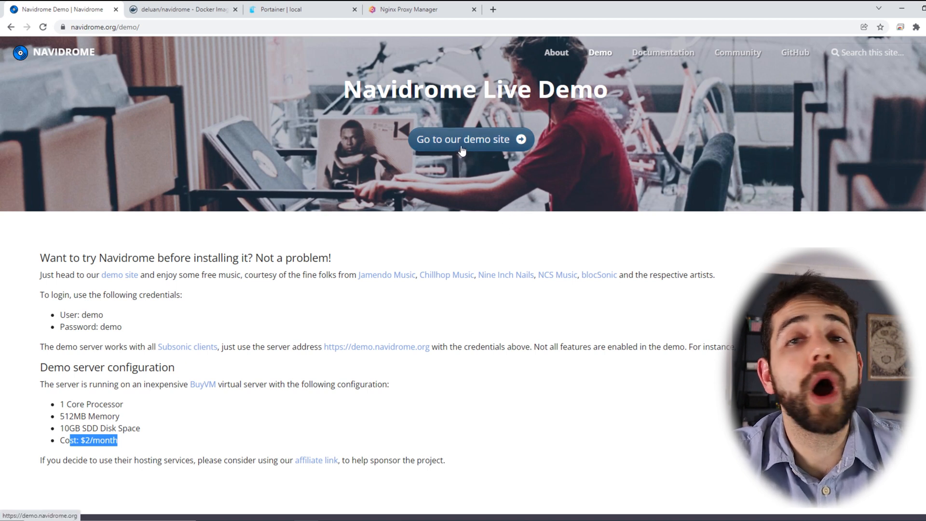
Launch the demo server, check its version info, then show Albums > All in the sidebar
{"action": "left_click", "coordinate": [471, 139]}
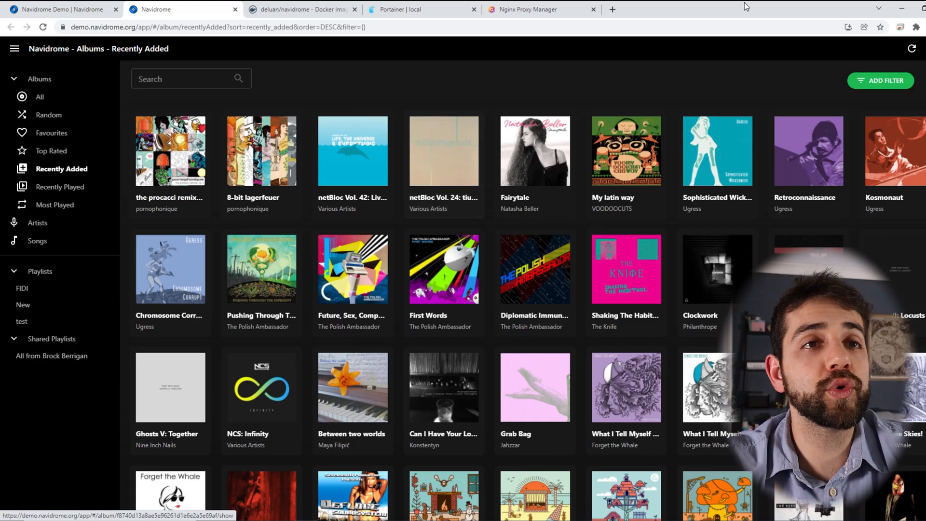
{"action": "left_click", "coordinate": [911, 48]}
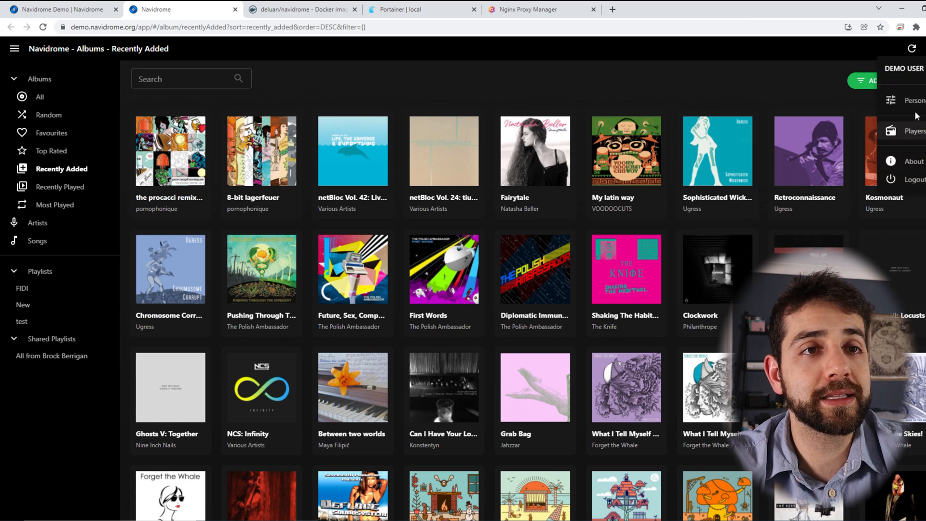
{"action": "left_click", "coordinate": [914, 100]}
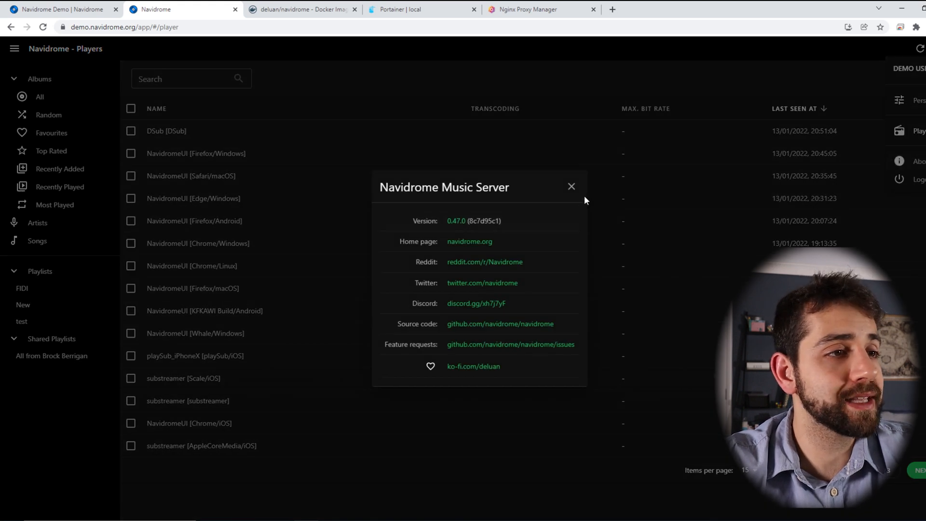
{"action": "left_click", "coordinate": [570, 186]}
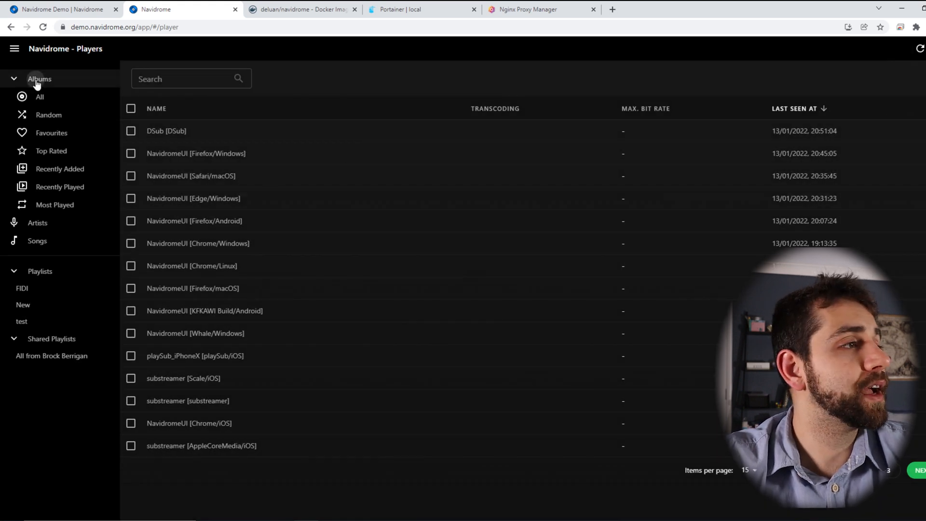
{"action": "left_click", "coordinate": [40, 97]}
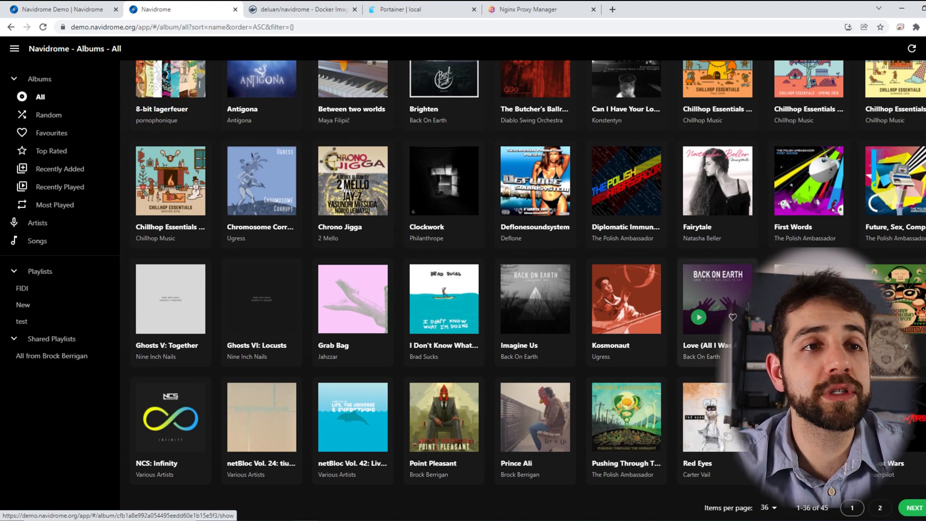
Browse The Butcher's Ballroom album, then Most Played, Songs and Playlists in the sidebar
{"action": "left_click", "coordinate": [533, 78]}
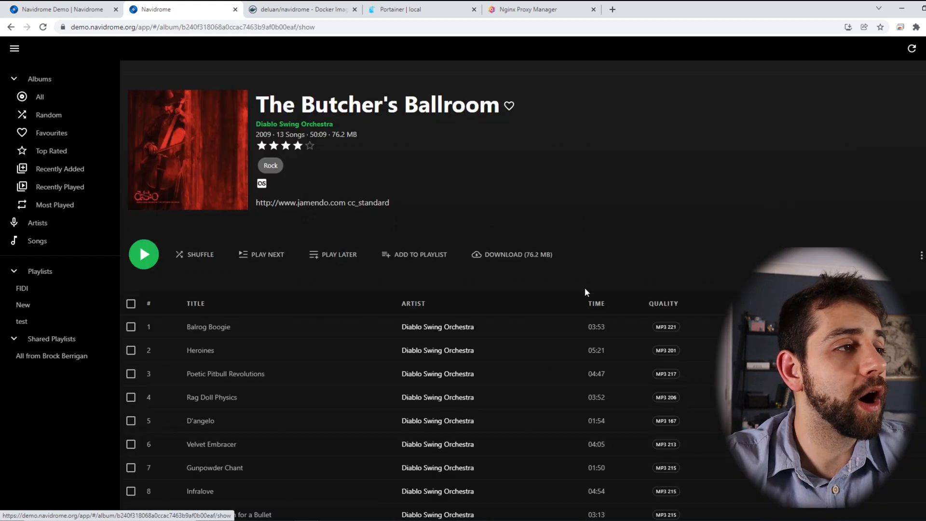
{"action": "scroll", "scroll_direction": "down", "scroll_amount": 3}
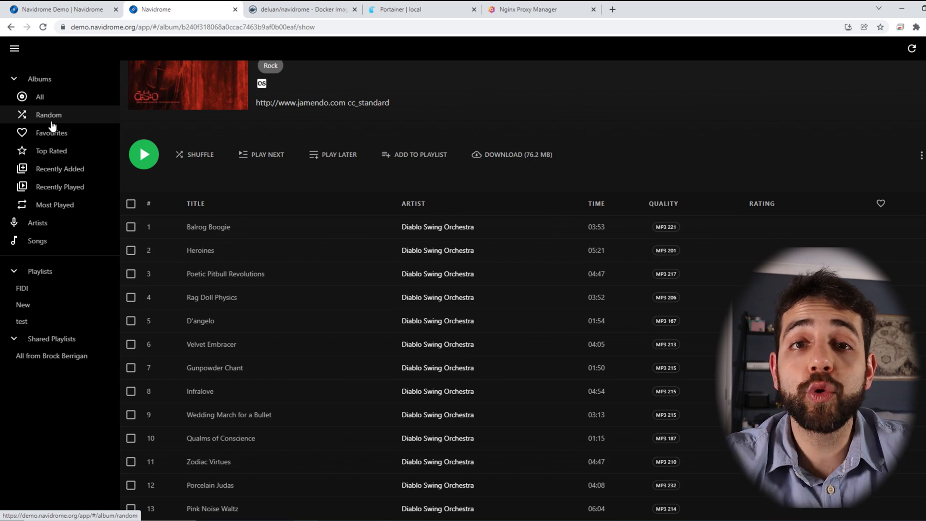
{"action": "mouse_move", "coordinate": [684, 248]}
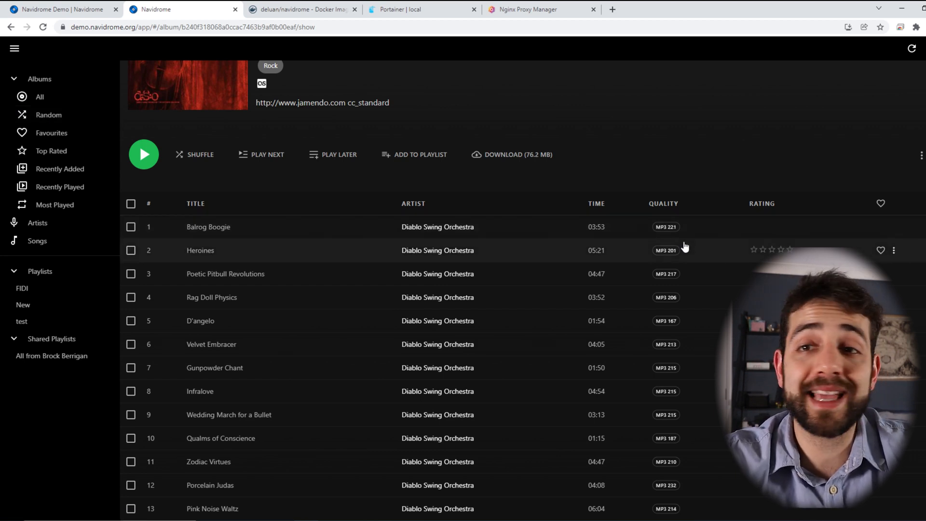
{"action": "left_click", "coordinate": [56, 205]}
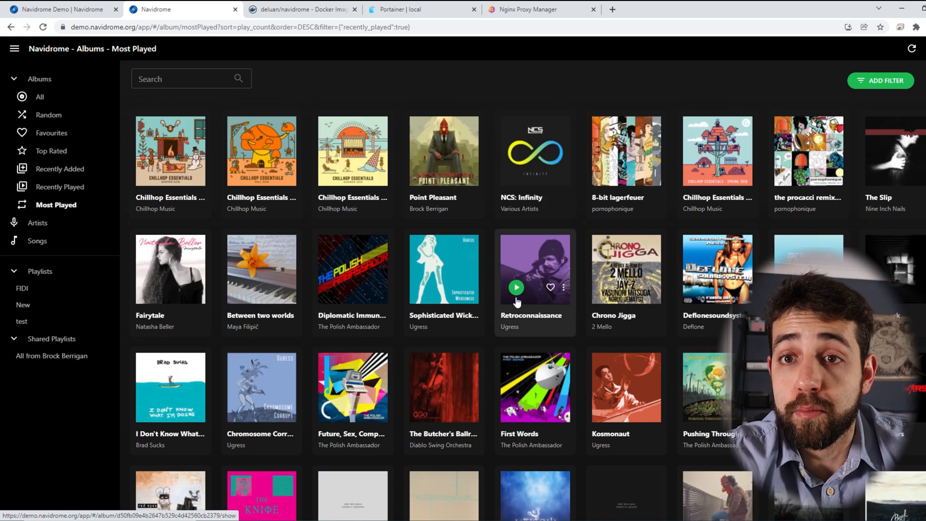
{"action": "left_click", "coordinate": [37, 241]}
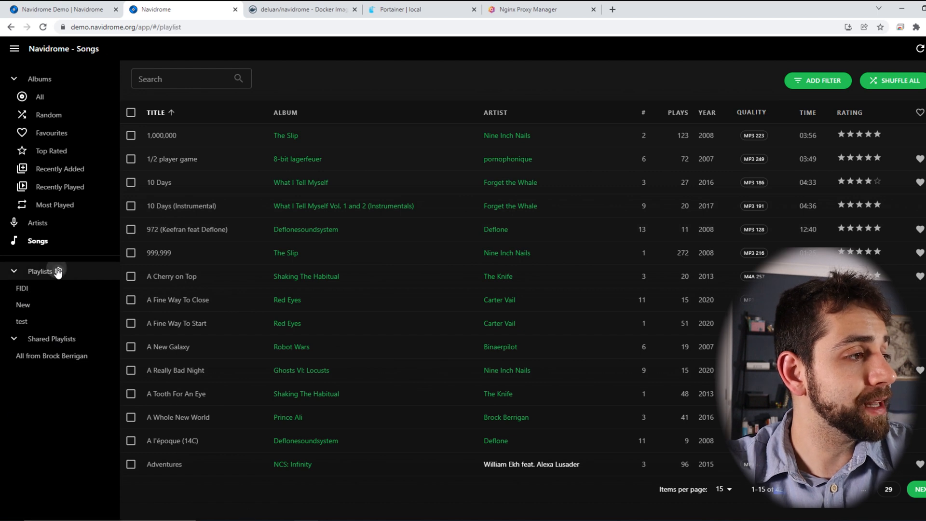
{"action": "left_click", "coordinate": [40, 271]}
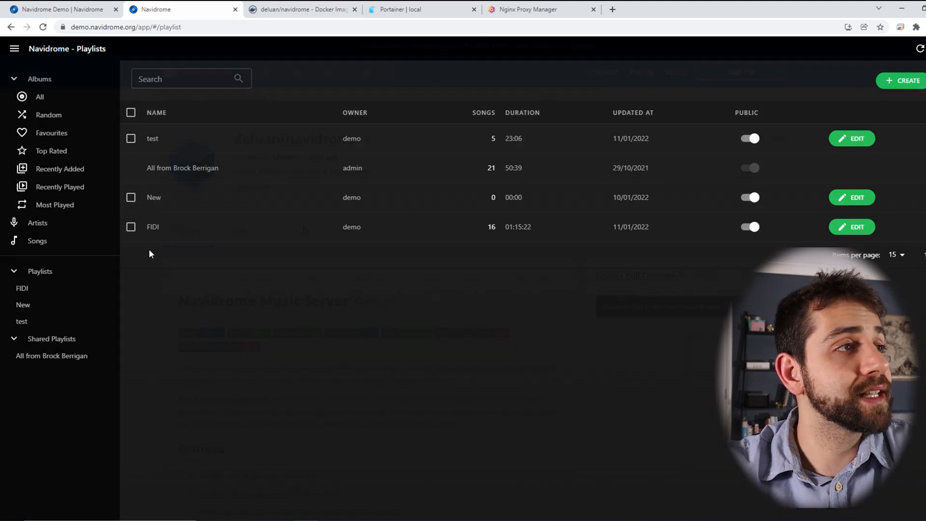
On the deluan/navidrome Docker Hub page, highlight the pull count, audio streaming feature and song-count example
{"action": "left_click", "coordinate": [302, 8]}
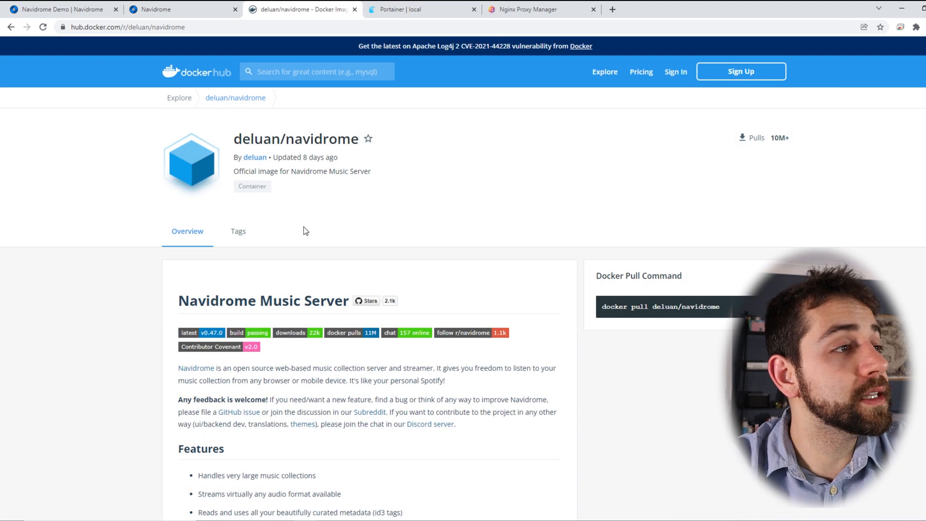
{"action": "mouse_move", "coordinate": [285, 172]}
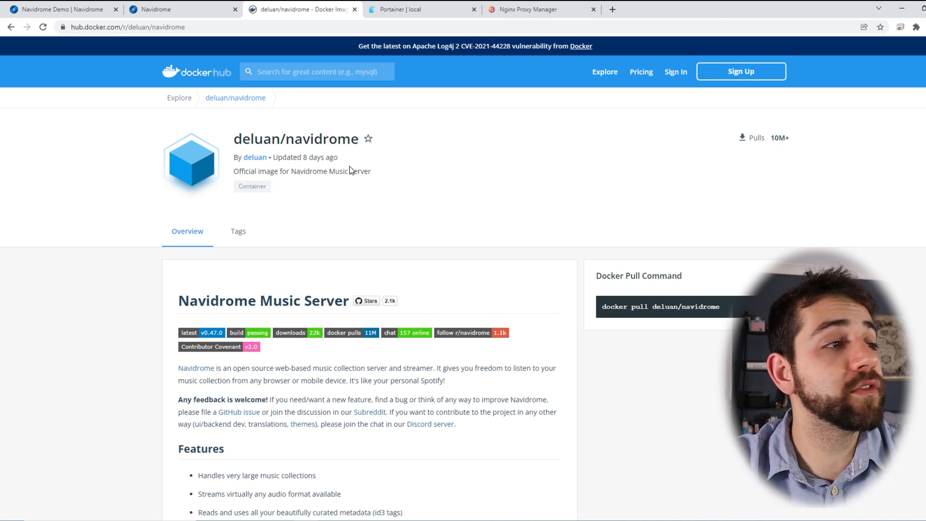
{"action": "left_click_drag", "start_coordinate": [279, 157], "coordinate": [324, 158]}
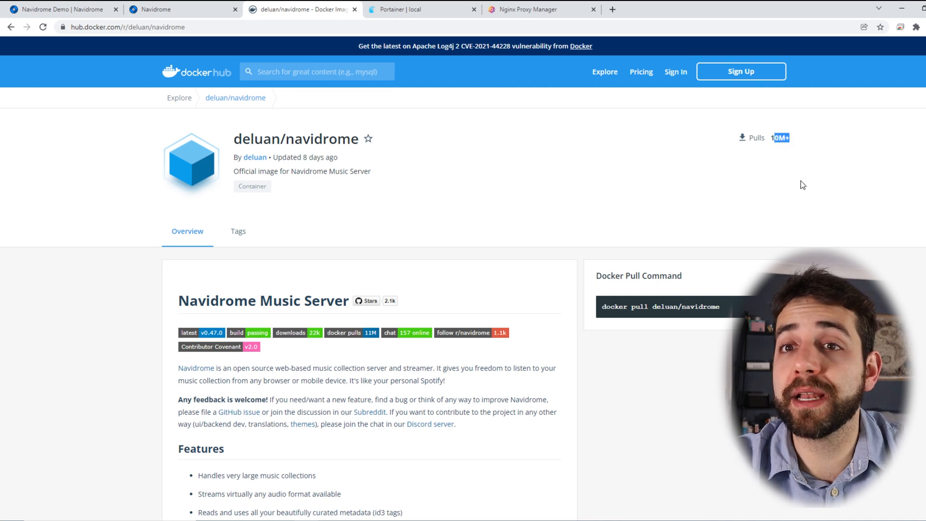
{"action": "scroll", "scroll_direction": "down", "scroll_amount": 3}
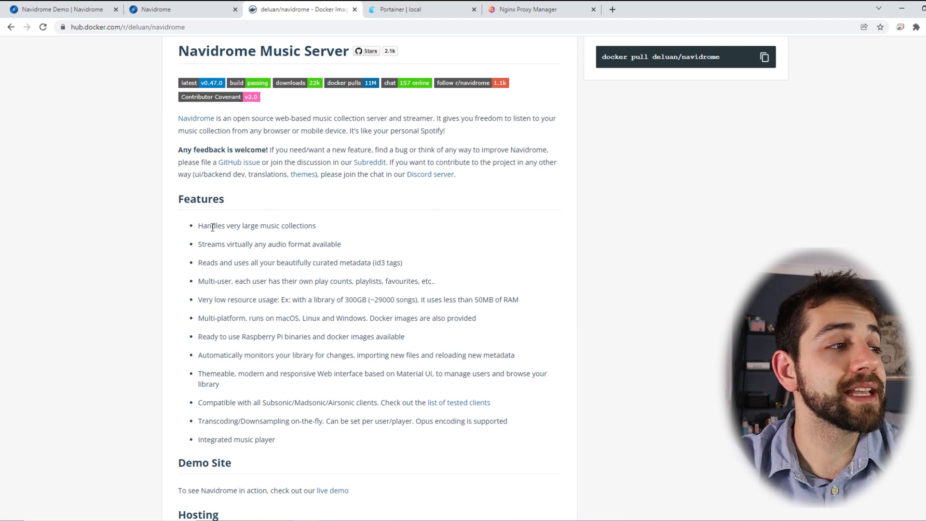
{"action": "left_click_drag", "start_coordinate": [212, 224], "coordinate": [284, 225]}
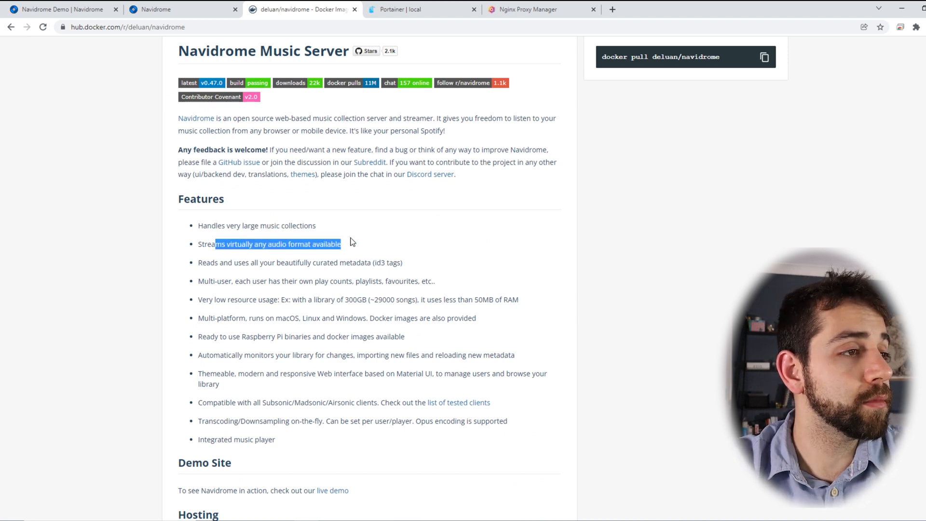
{"action": "mouse_move", "coordinate": [355, 244]}
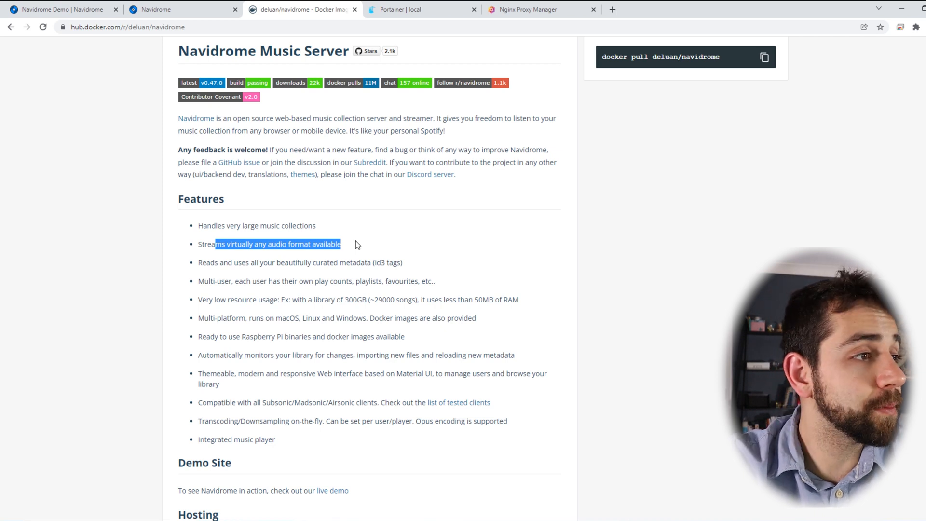
{"action": "scroll", "scroll_direction": "down", "scroll_amount": 3}
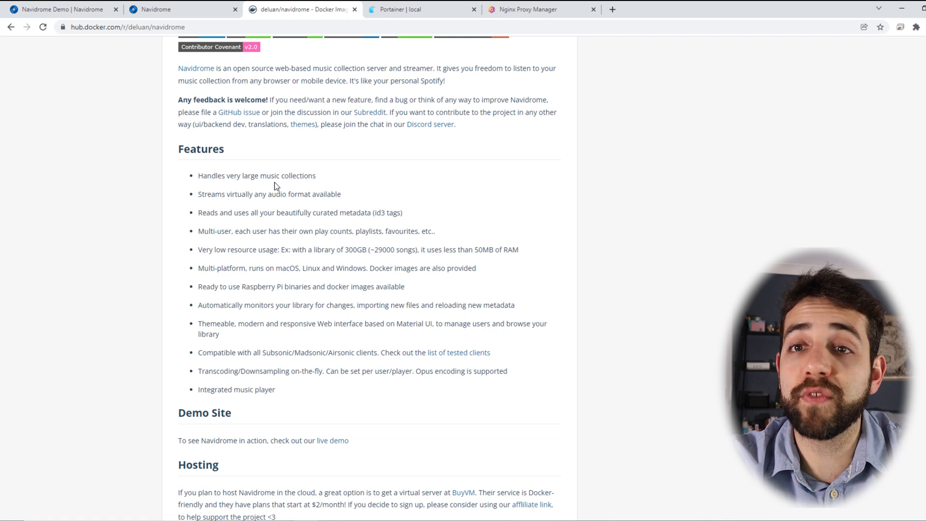
{"action": "double_click", "coordinate": [483, 249]}
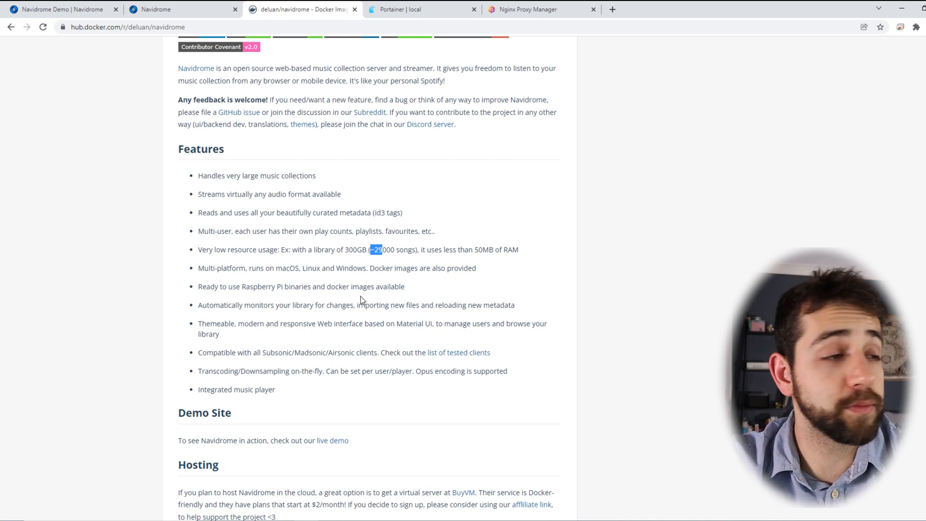
{"action": "mouse_move", "coordinate": [353, 301]}
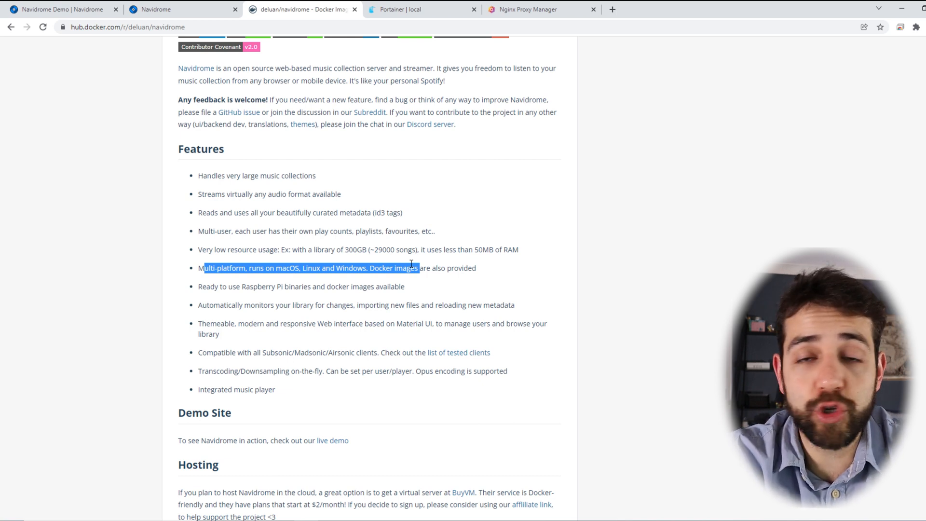
Select the example Docker Compose configuration for copying and switch to the Portainer stacks page
{"action": "scroll", "scroll_direction": "down", "scroll_amount": 3}
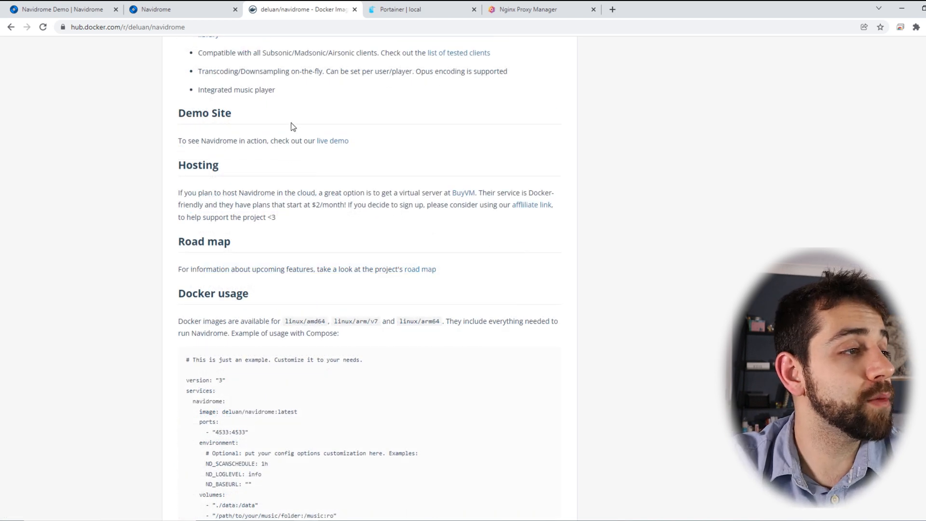
{"action": "scroll", "scroll_direction": "down", "scroll_amount": 3}
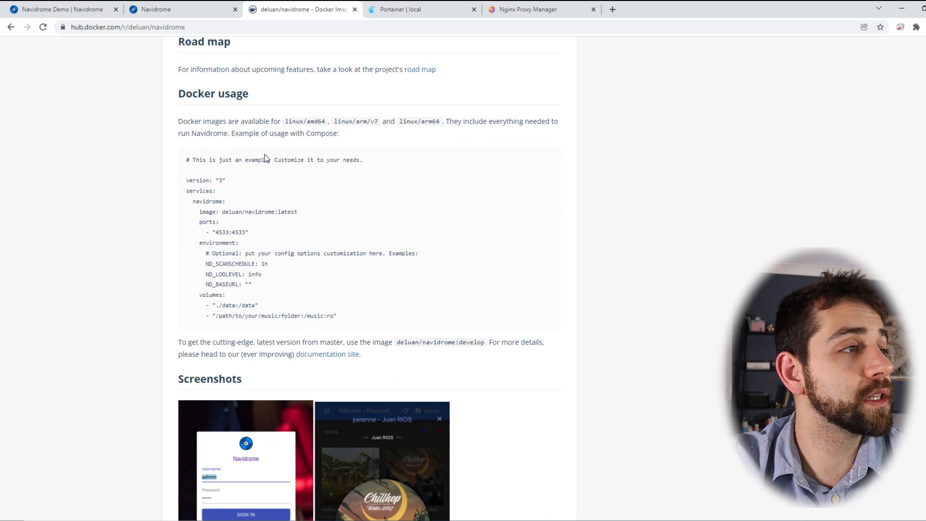
{"action": "left_click_drag", "start_coordinate": [186, 180], "coordinate": [336, 316]}
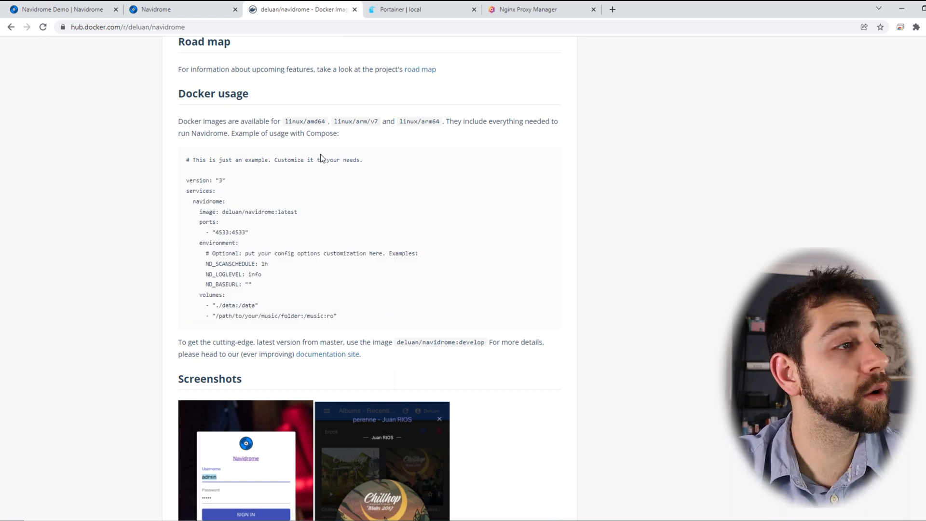
{"action": "mouse_move", "coordinate": [318, 124]}
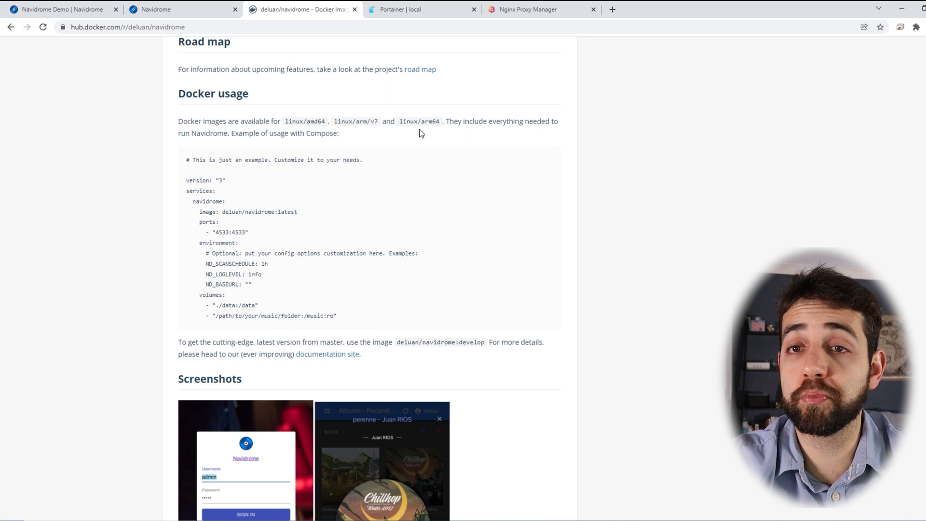
{"action": "left_click_drag", "start_coordinate": [187, 180], "coordinate": [336, 315]}
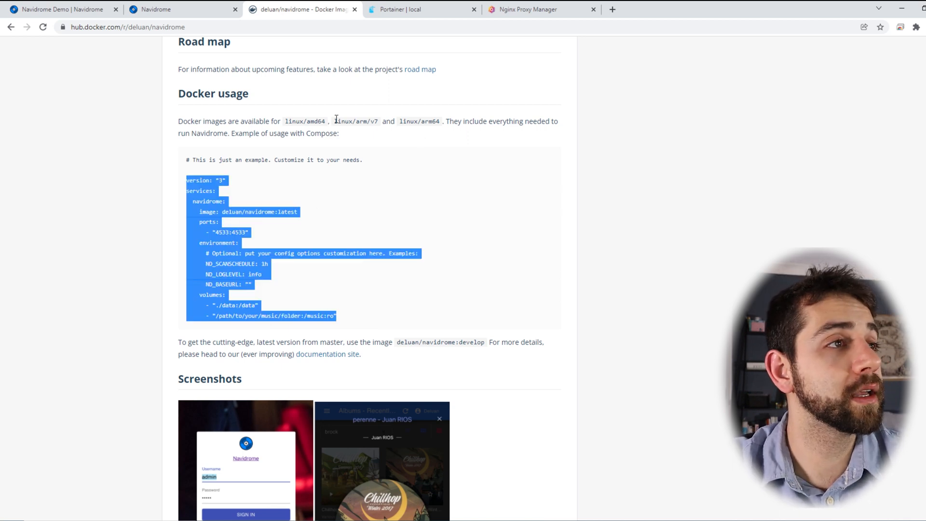
{"action": "mouse_move", "coordinate": [407, 9]}
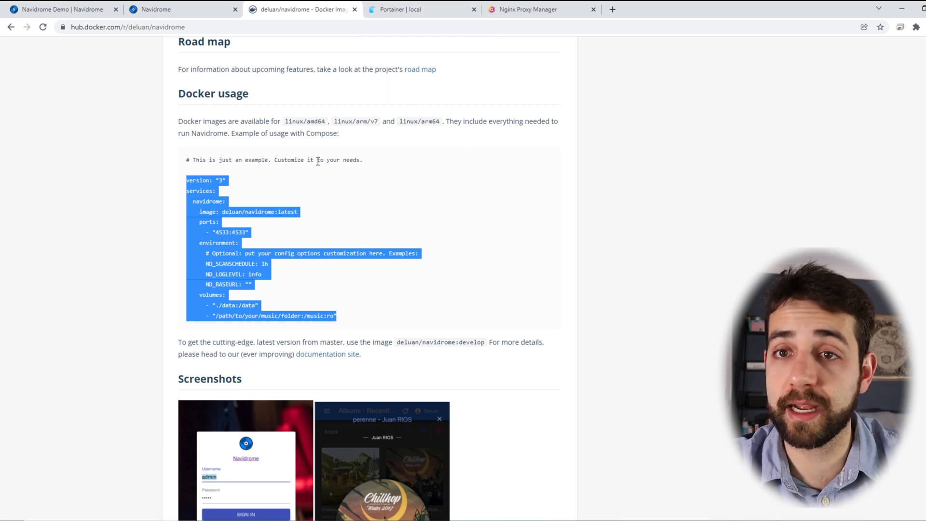
{"action": "mouse_move", "coordinate": [168, 202]}
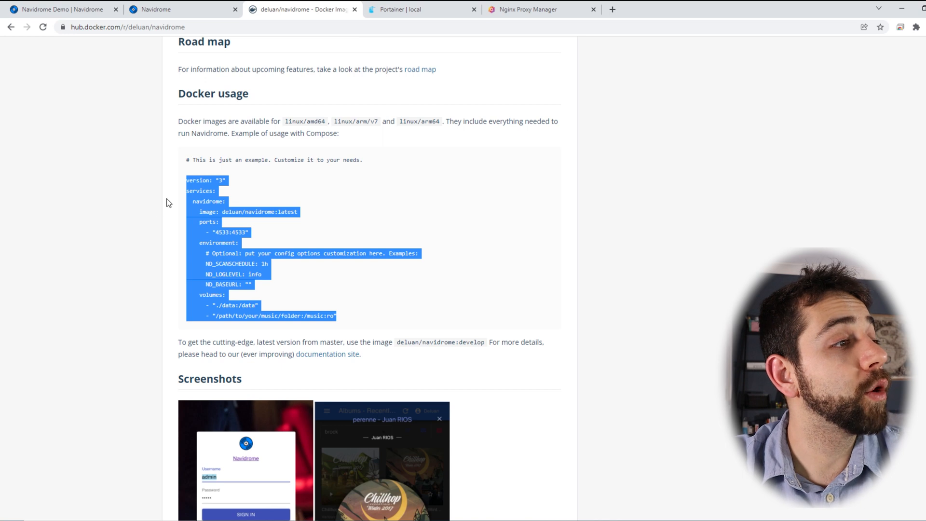
{"action": "mouse_move", "coordinate": [267, 204]}
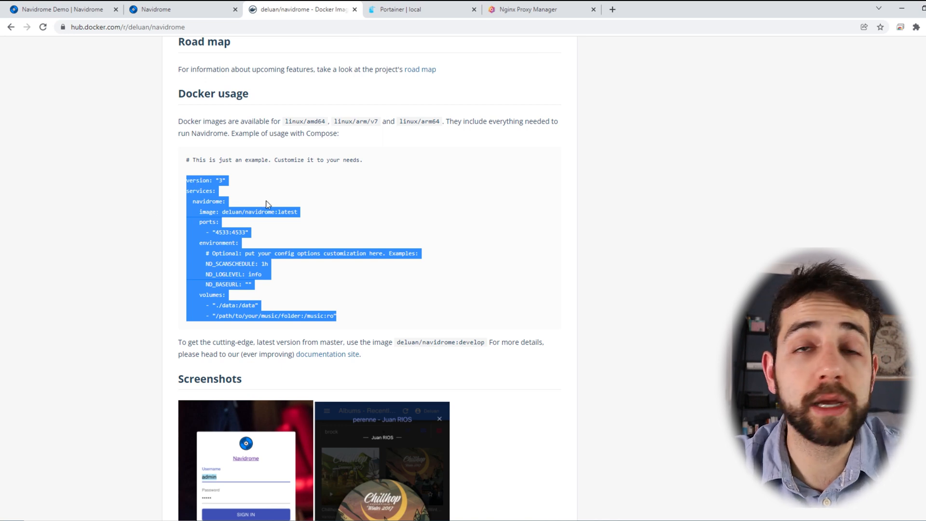
{"action": "left_click", "coordinate": [422, 9]}
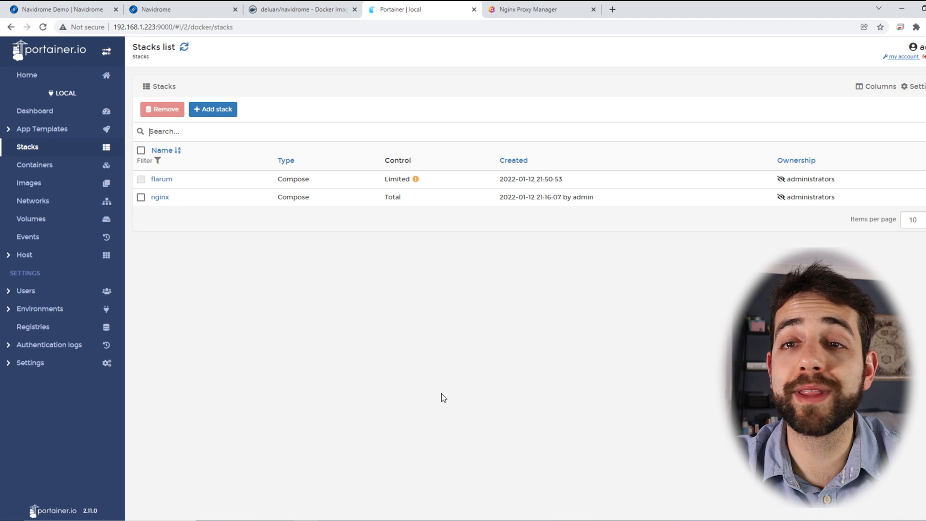
Add a stack named navidrome with the Compose file (version: "3") pasted into the web editor
{"action": "left_click", "coordinate": [212, 109]}
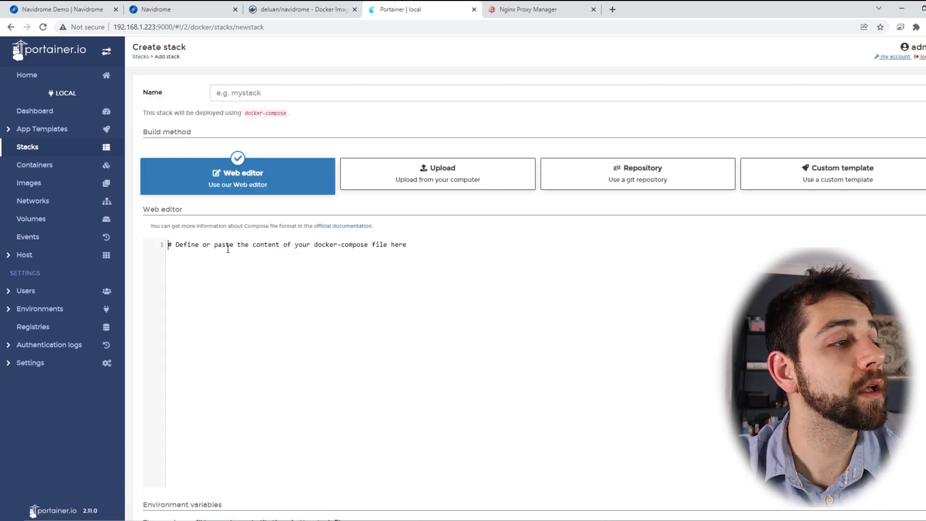
{"action": "type", "text": "version: \"3\""}
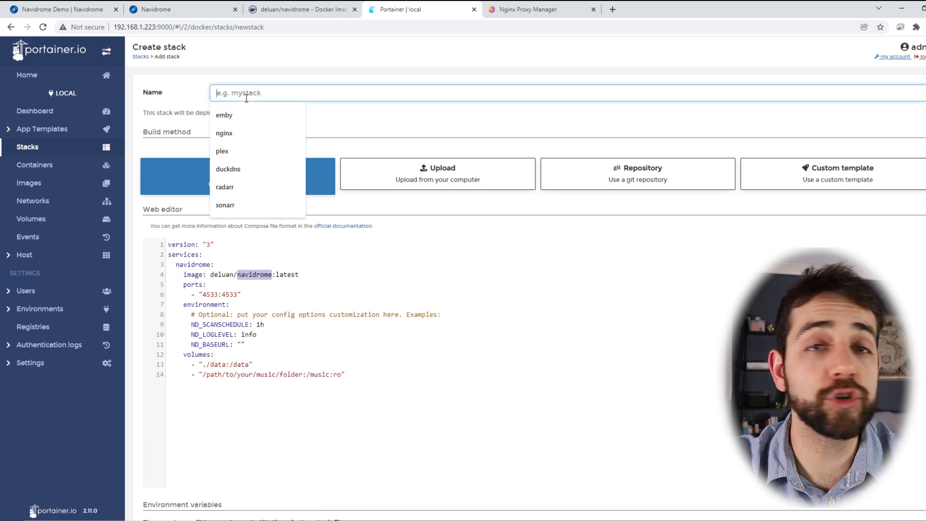
{"action": "type", "text": "navidrome"}
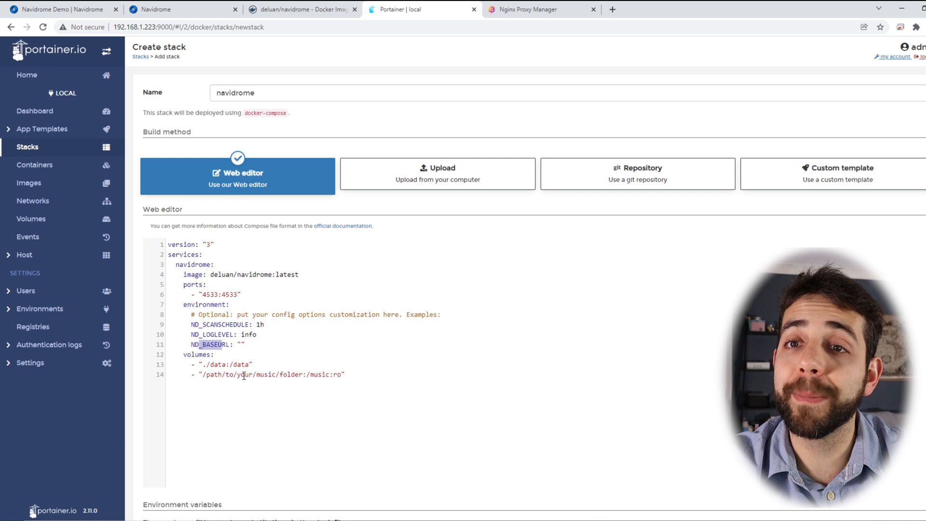
{"action": "mouse_move", "coordinate": [225, 406]}
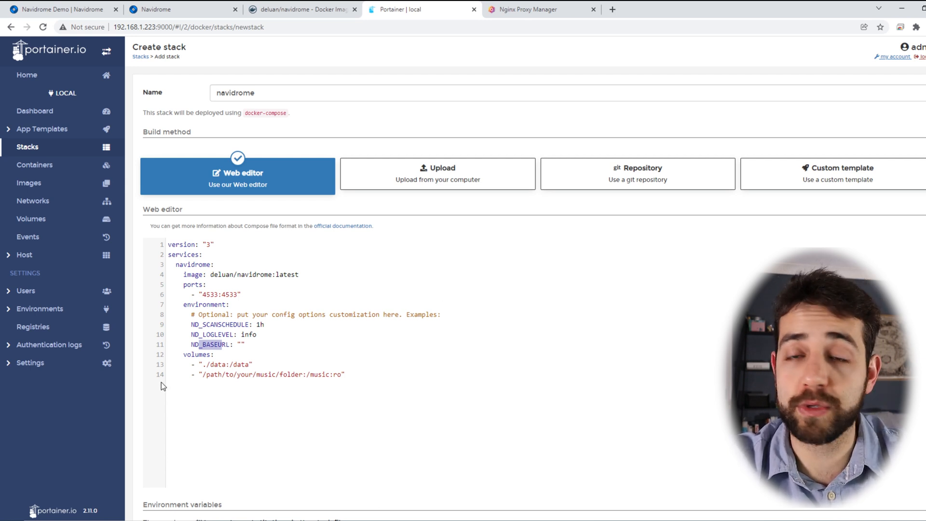
Change the data and music volume paths to /mnt folders and deploy the navidrome stack
{"action": "double_click", "coordinate": [214, 364]}
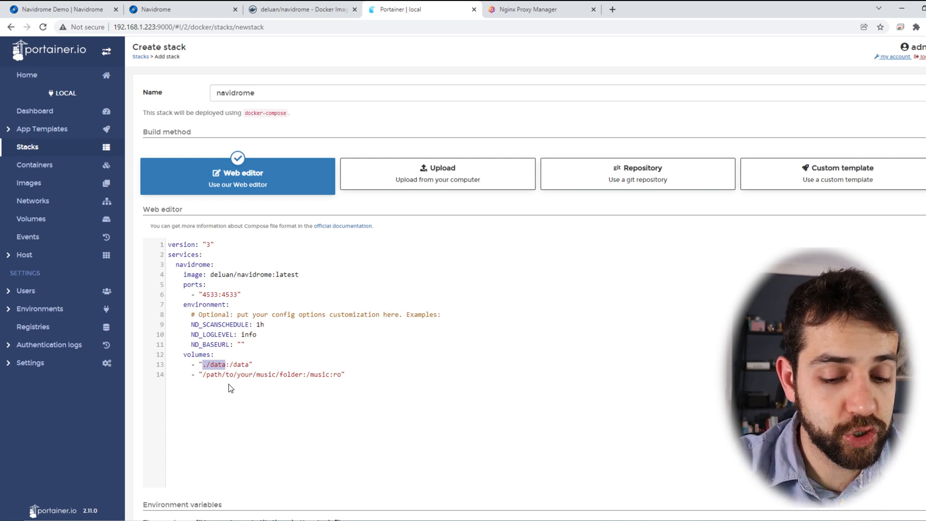
{"action": "type", "text": "/mnt/"}
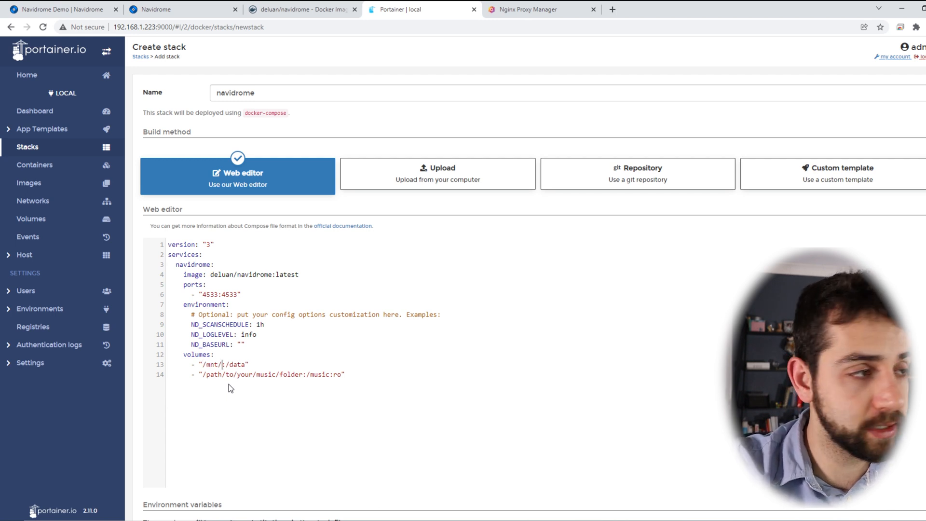
{"action": "double_click", "coordinate": [258, 274]}
{"action": "type", "text": "navidrom"}
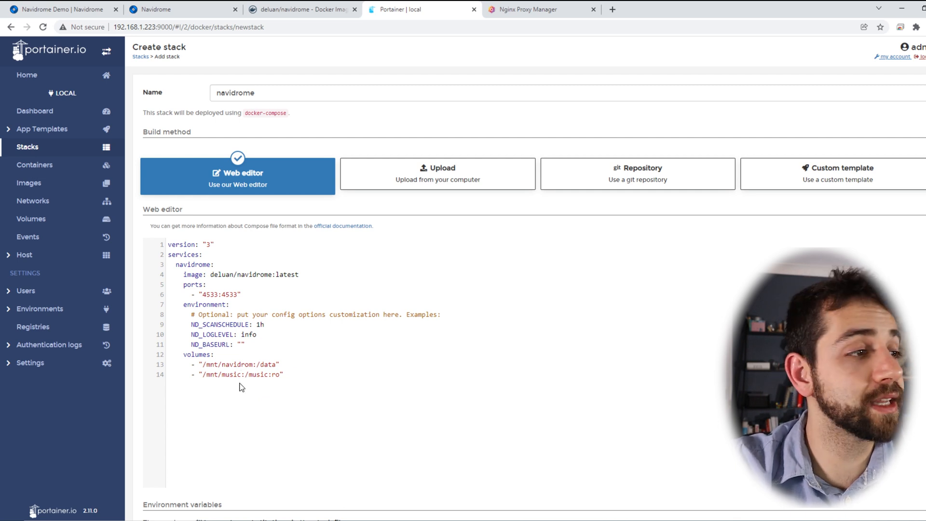
{"action": "scroll", "scroll_direction": "down", "scroll_amount": 3}
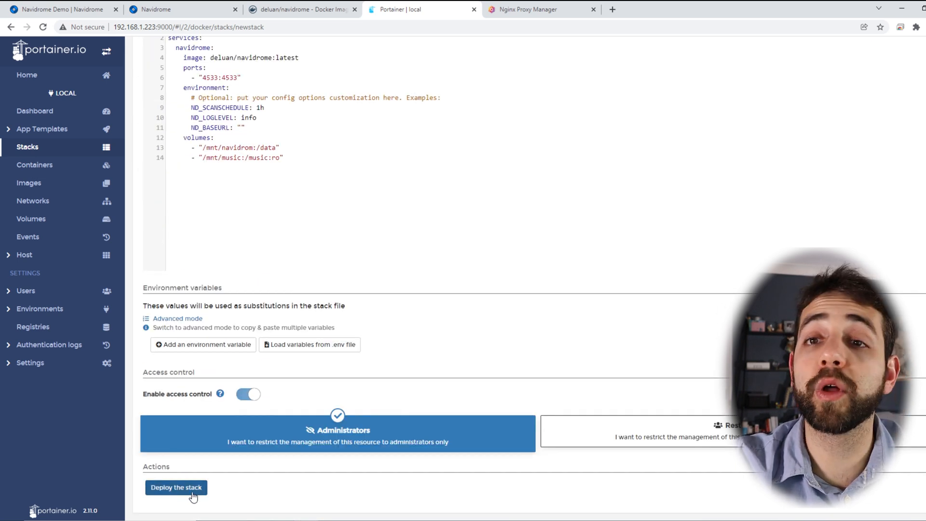
{"action": "left_click", "coordinate": [175, 487]}
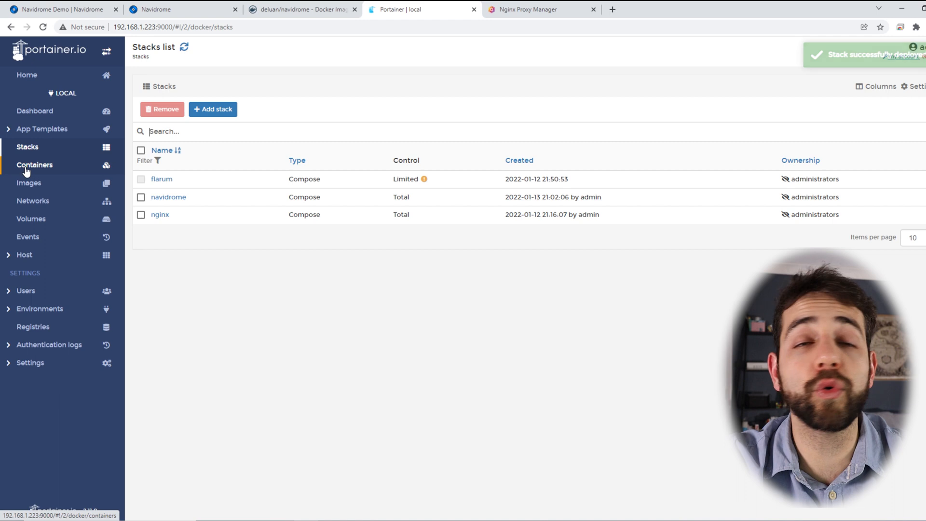
From Containers, view navidrome_navidrome_1's logs showing the server ready on port 4533
{"action": "left_click", "coordinate": [35, 165]}
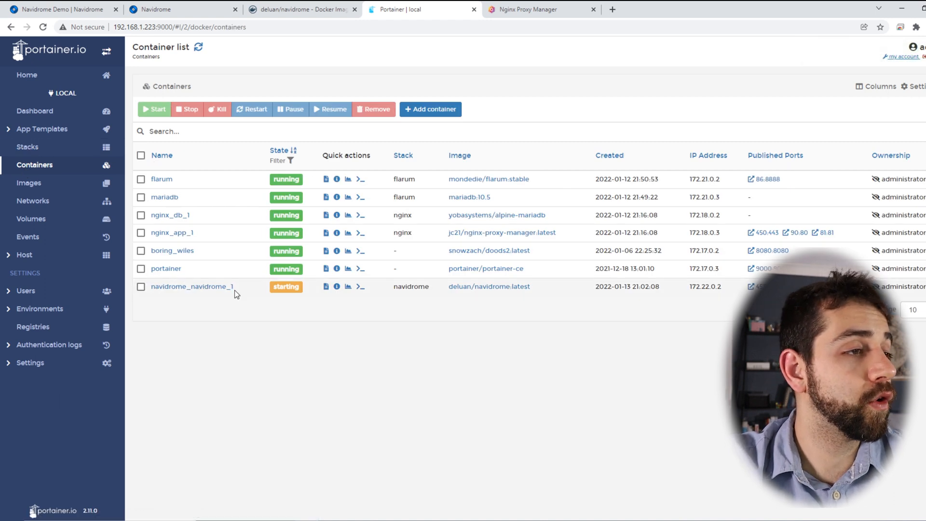
{"action": "left_click", "coordinate": [192, 287]}
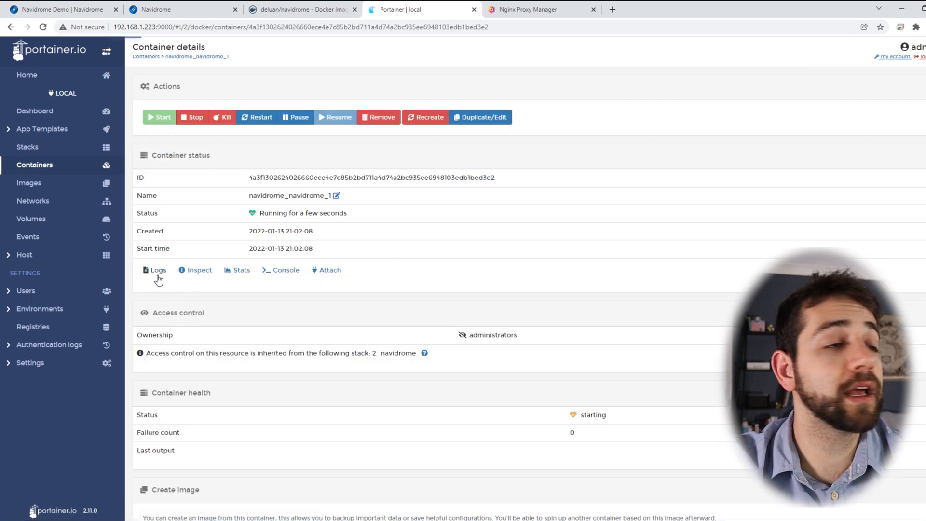
{"action": "left_click", "coordinate": [157, 270]}
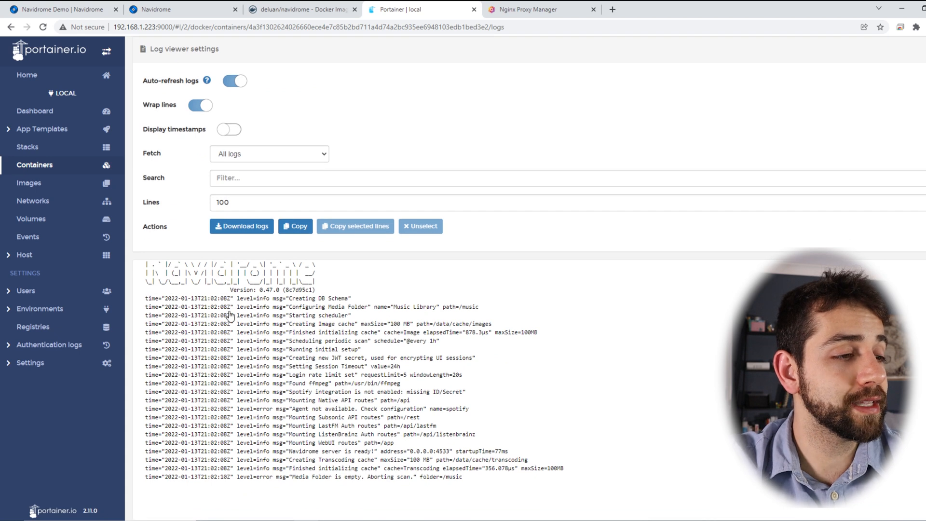
{"action": "left_click_drag", "start_coordinate": [231, 307], "coordinate": [440, 425]}
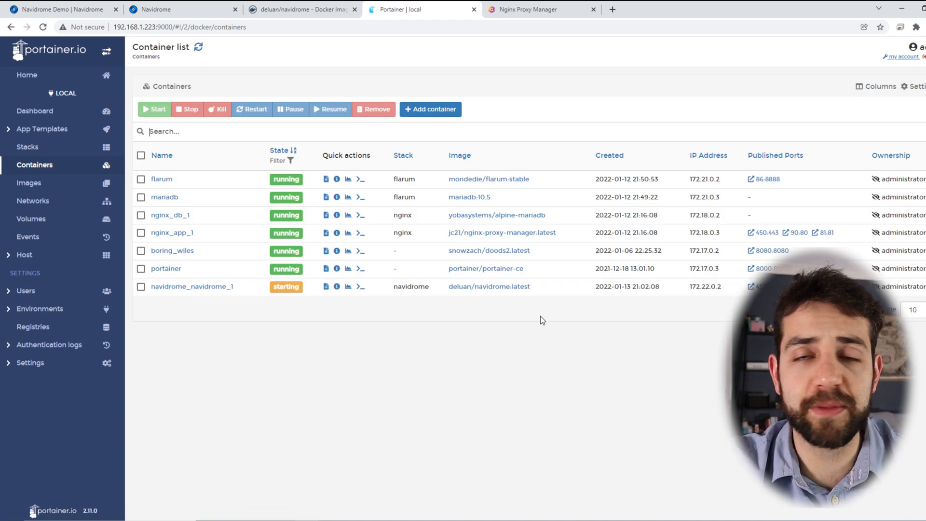
Edit the navidrome proxy host, review its forwarding to 192.168.1.223:4533 and forced SSL, save, and visit navidrome.sauber-lab.com
{"action": "left_click", "coordinate": [538, 9]}
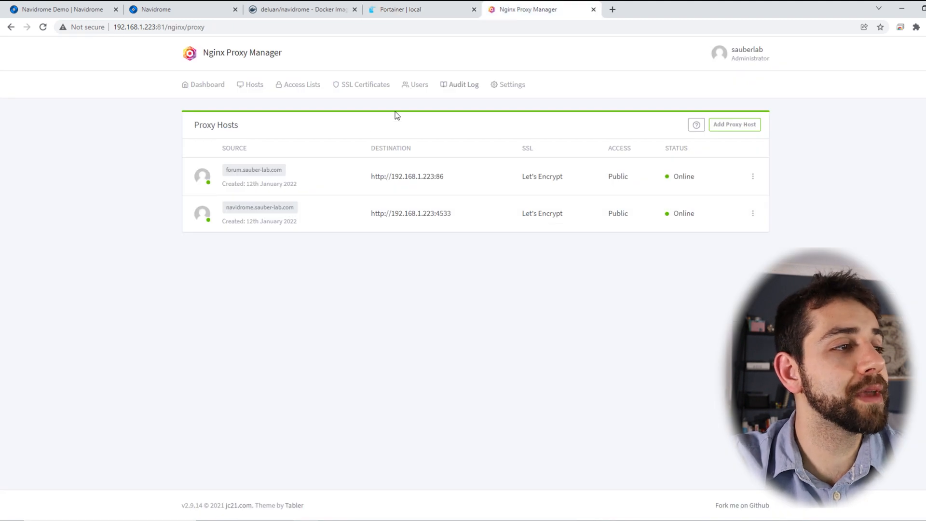
{"action": "left_click", "coordinate": [753, 213]}
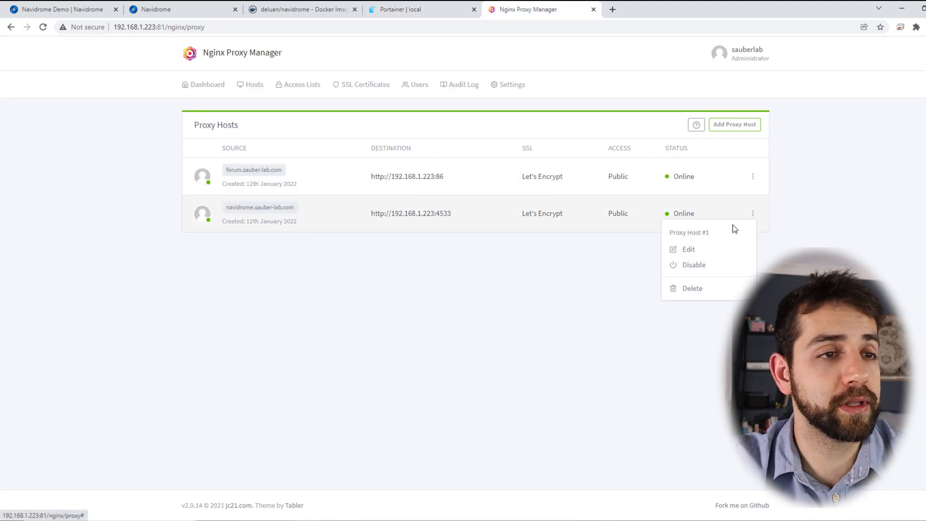
{"action": "left_click", "coordinate": [687, 249]}
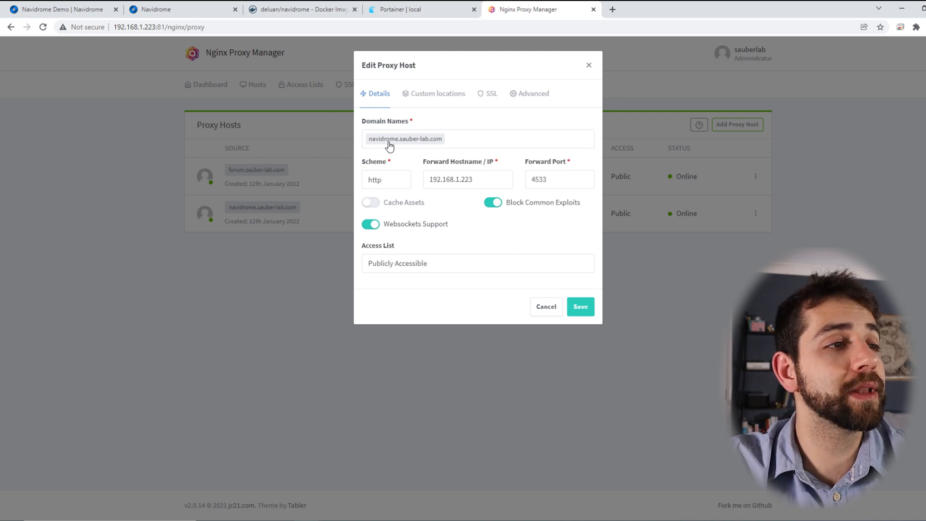
{"action": "mouse_move", "coordinate": [366, 249]}
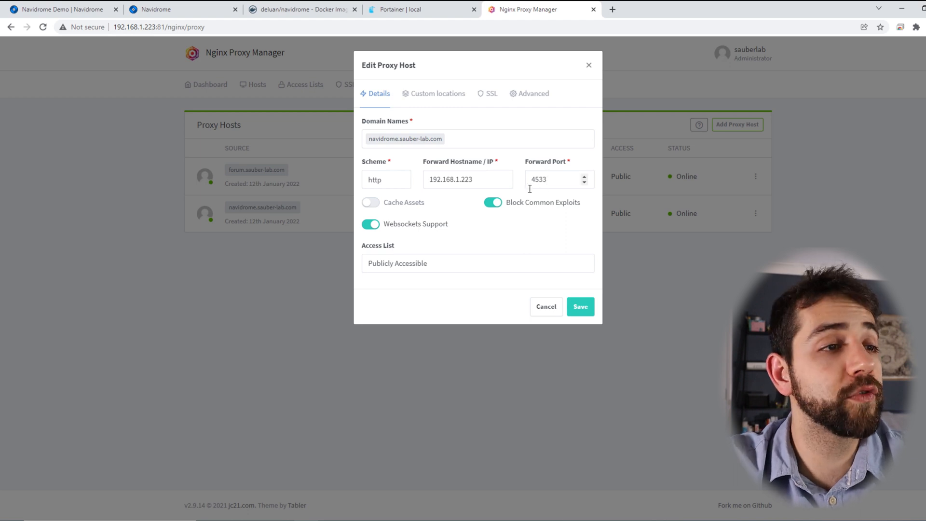
{"action": "left_click", "coordinate": [491, 93]}
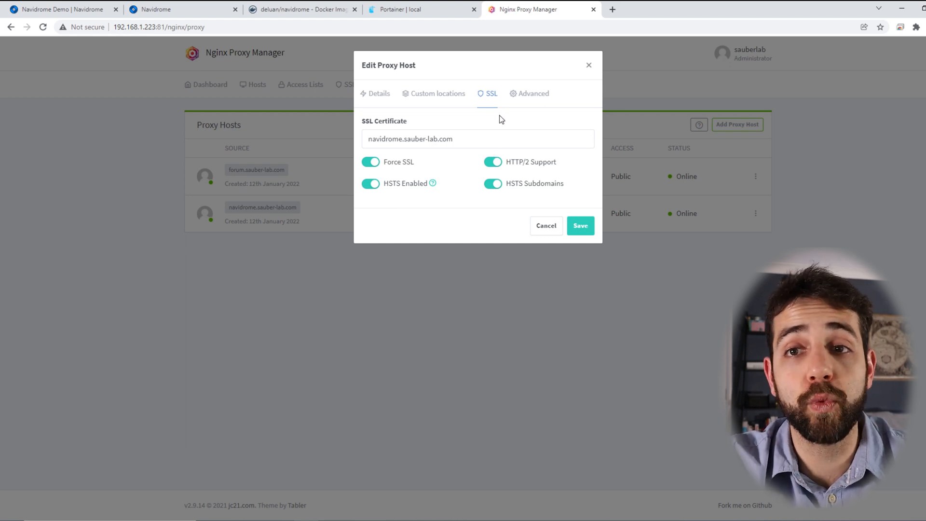
{"action": "left_click", "coordinate": [378, 94]}
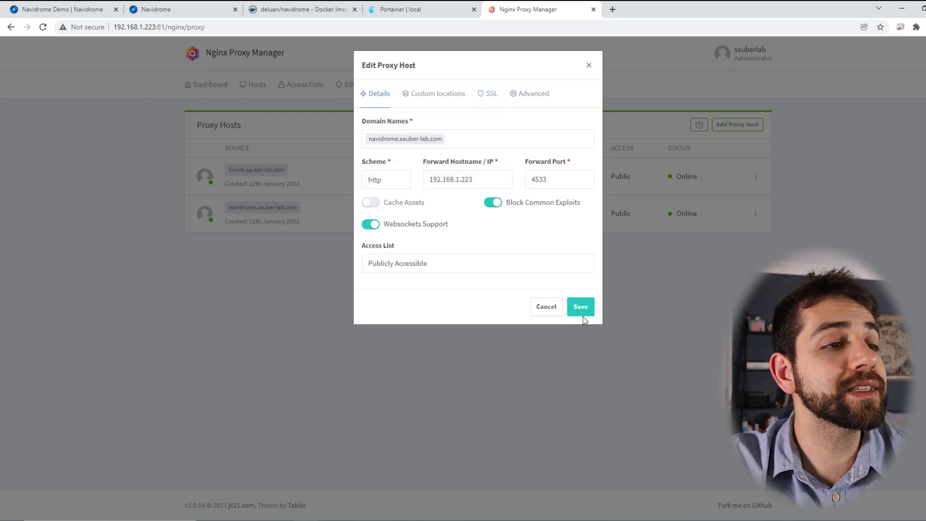
{"action": "left_click", "coordinate": [579, 306]}
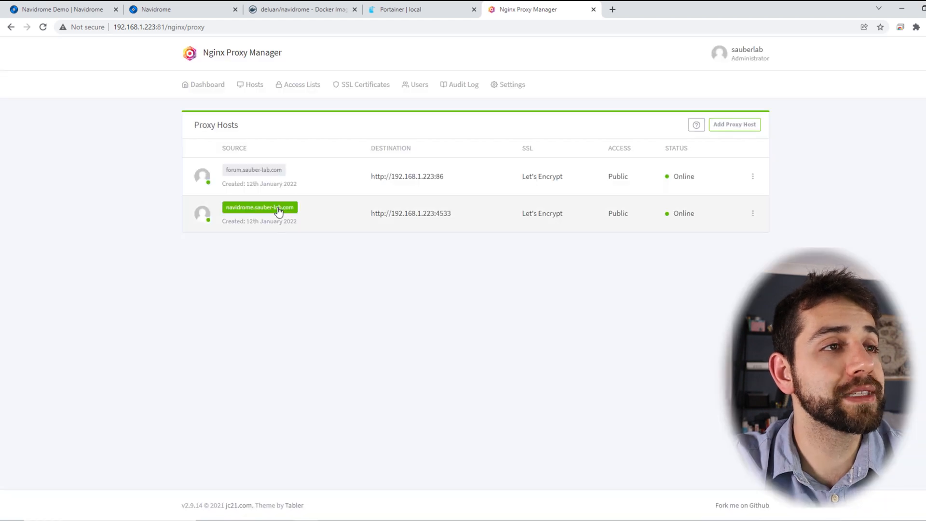
{"action": "left_click", "coordinate": [259, 206]}
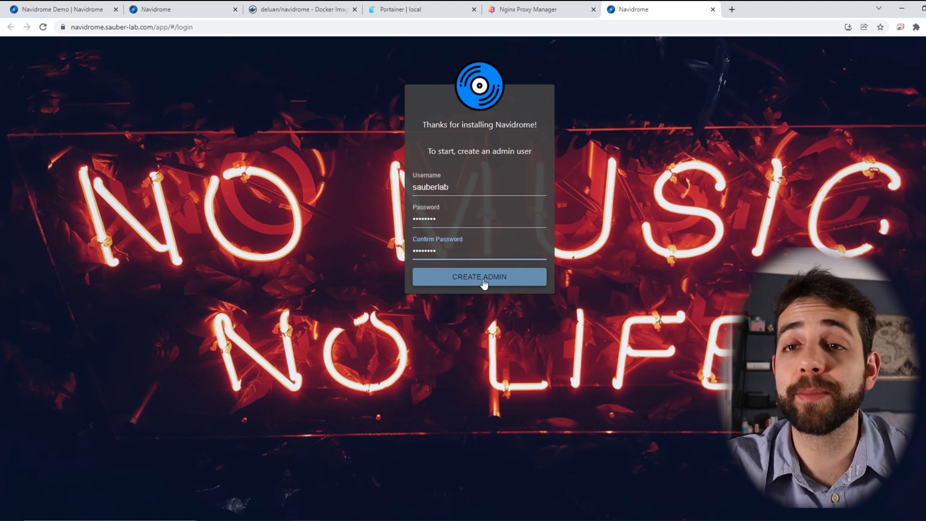
Create the first admin account from the filled-in Navidrome setup form
{"action": "left_click", "coordinate": [478, 277]}
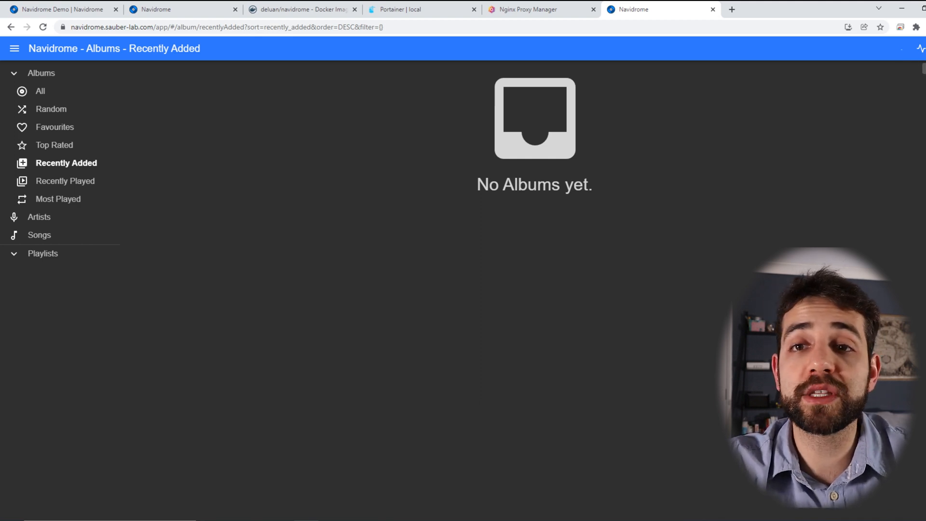
Review the Users, Transcodings and Players pages from the account menu
{"action": "left_click", "coordinate": [920, 48]}
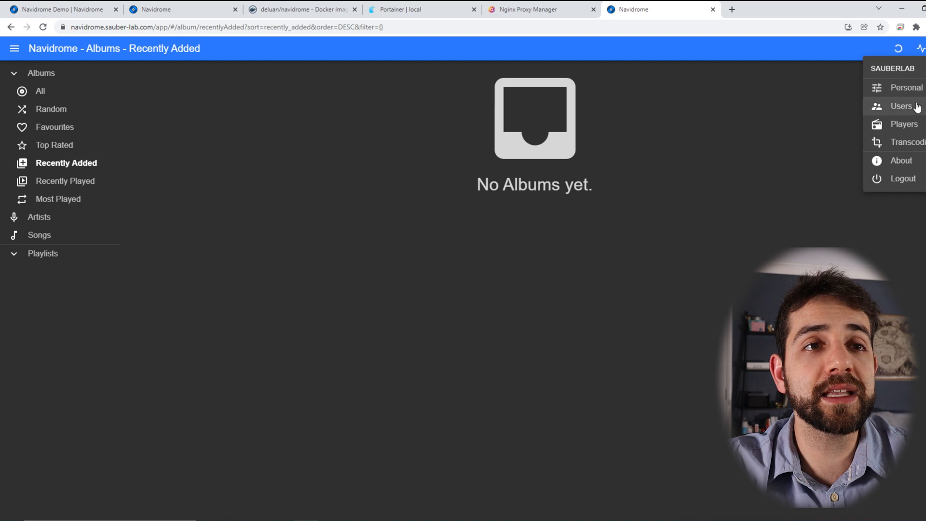
{"action": "left_click", "coordinate": [903, 106]}
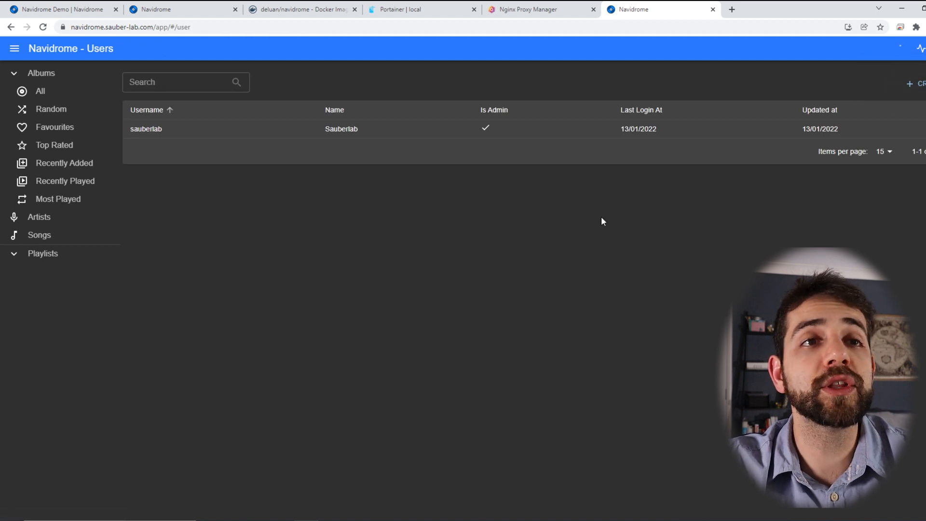
{"action": "left_click", "coordinate": [916, 83]}
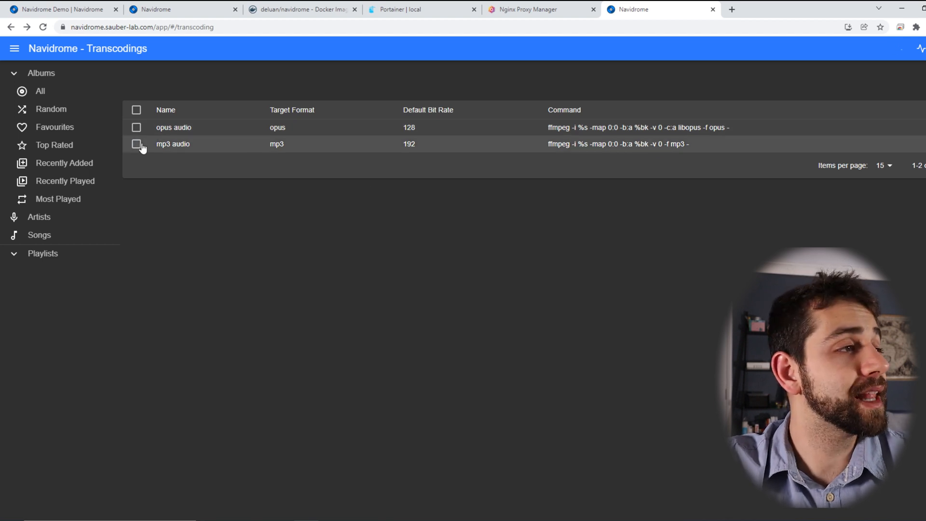
{"action": "left_click", "coordinate": [919, 48]}
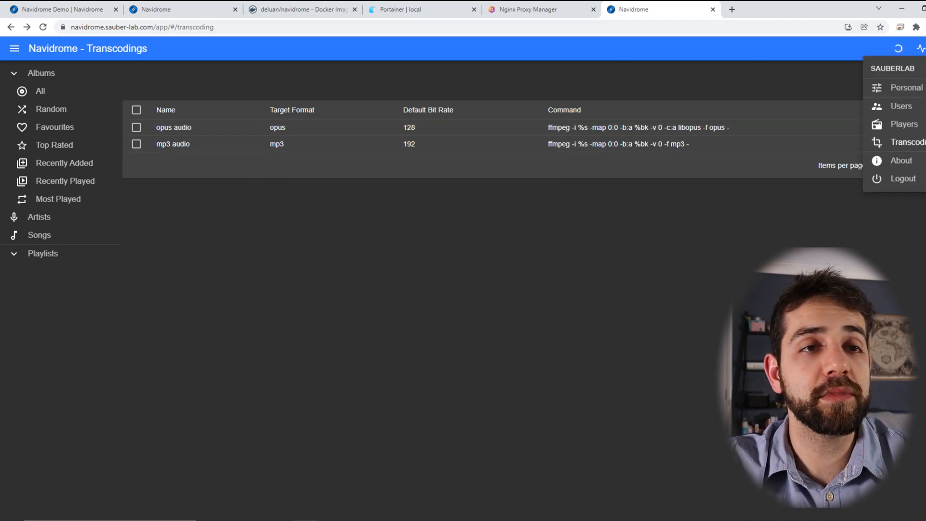
{"action": "left_click", "coordinate": [903, 124]}
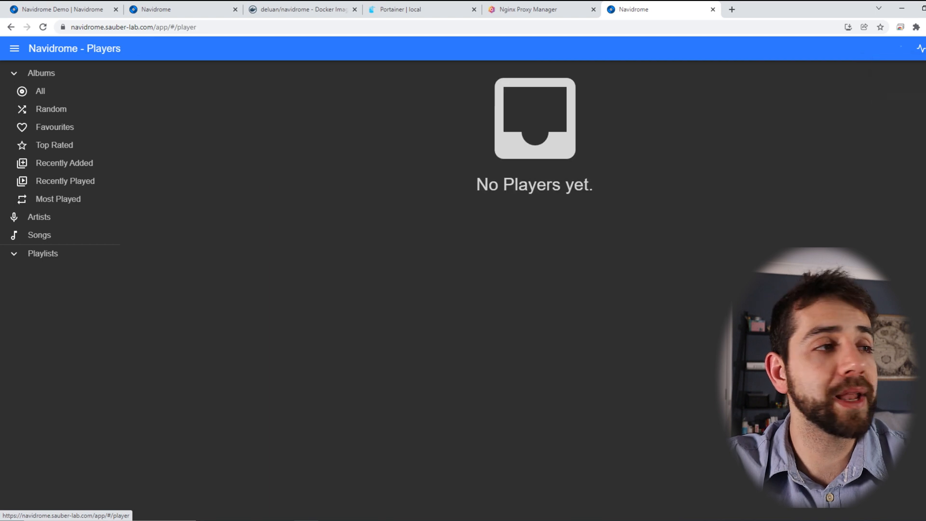
{"action": "mouse_move", "coordinate": [63, 163]}
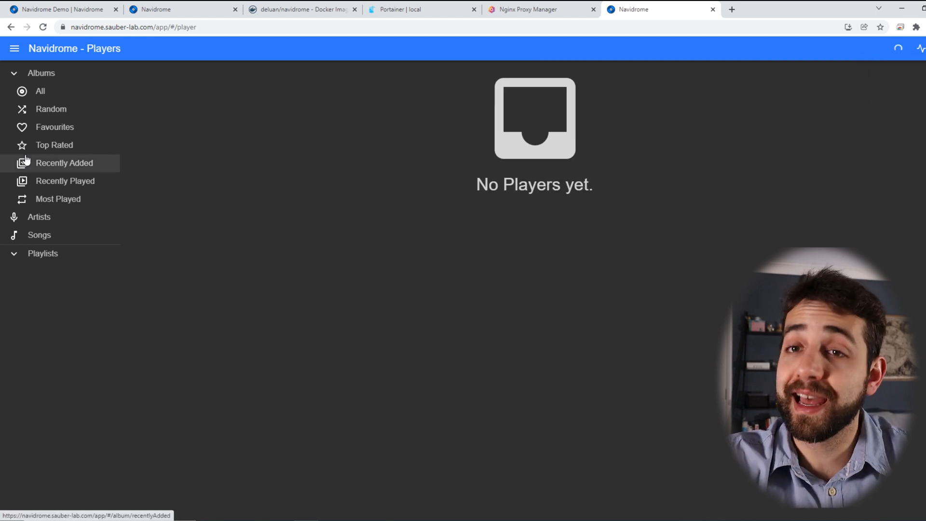
Browse the empty All Albums, Songs and Artists lists from the sidebar
{"action": "left_click", "coordinate": [40, 91]}
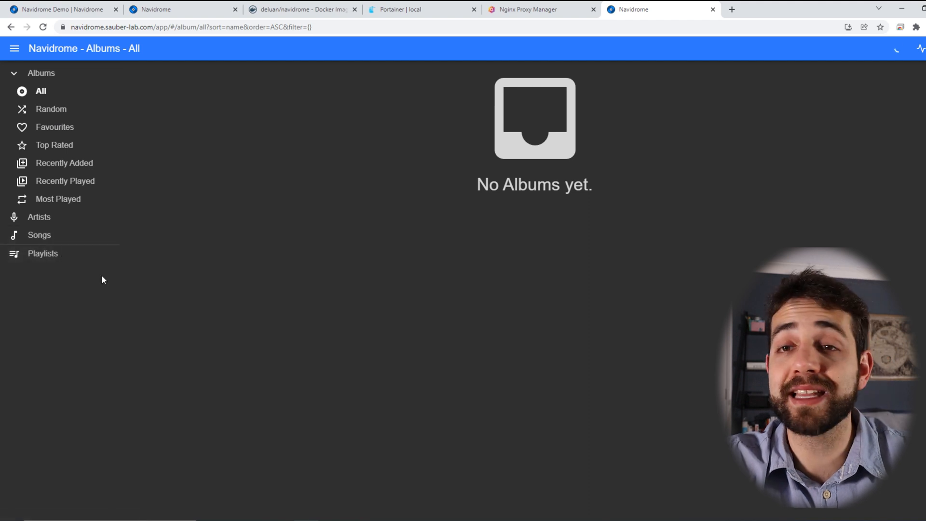
{"action": "left_click", "coordinate": [38, 234]}
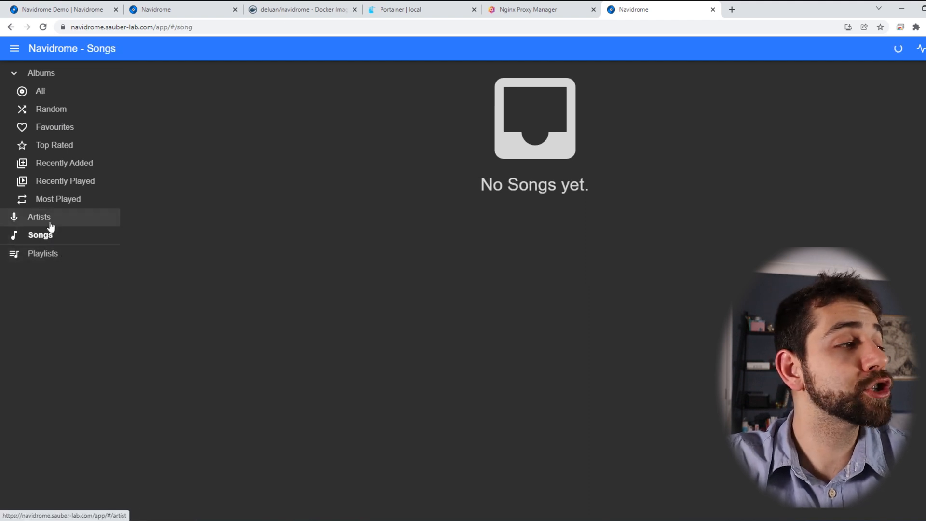
{"action": "left_click", "coordinate": [40, 217]}
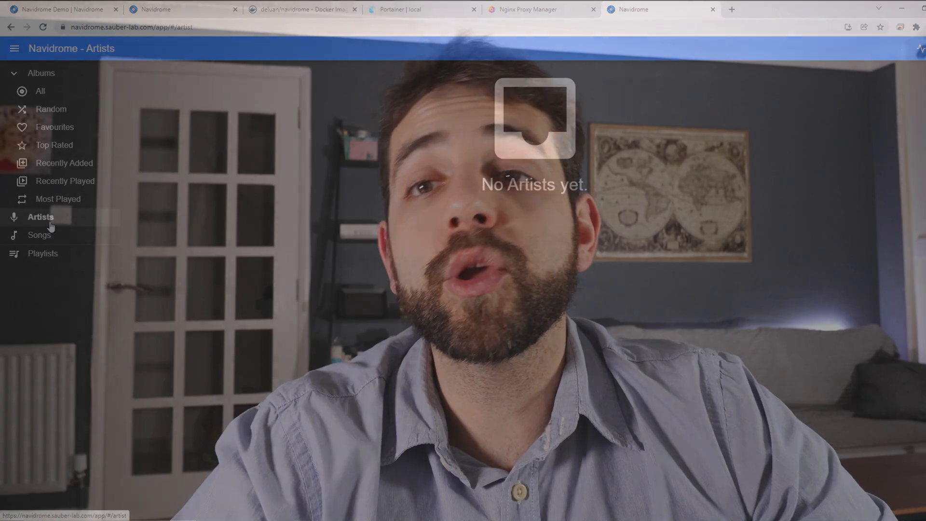